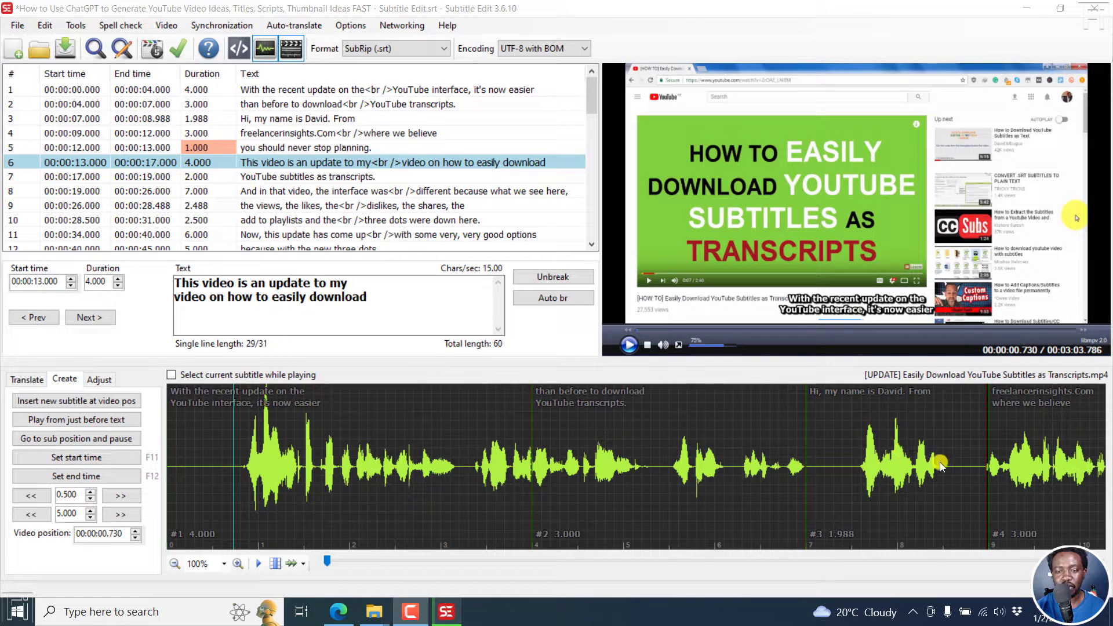
mouse_move(822, 511)
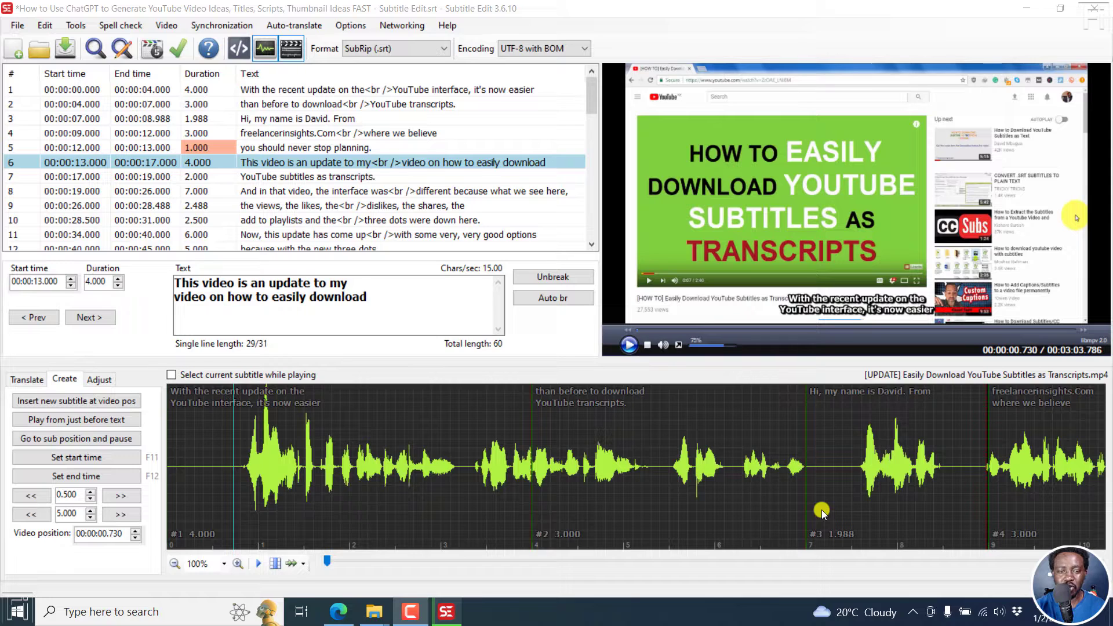
mouse_move(470, 483)
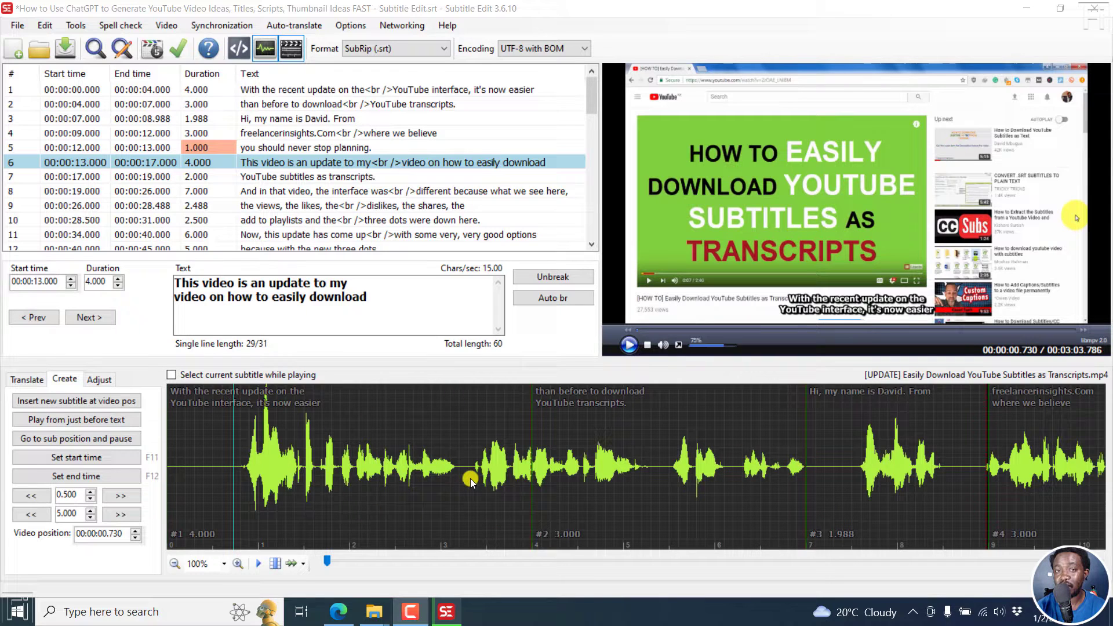
mouse_move(383, 383)
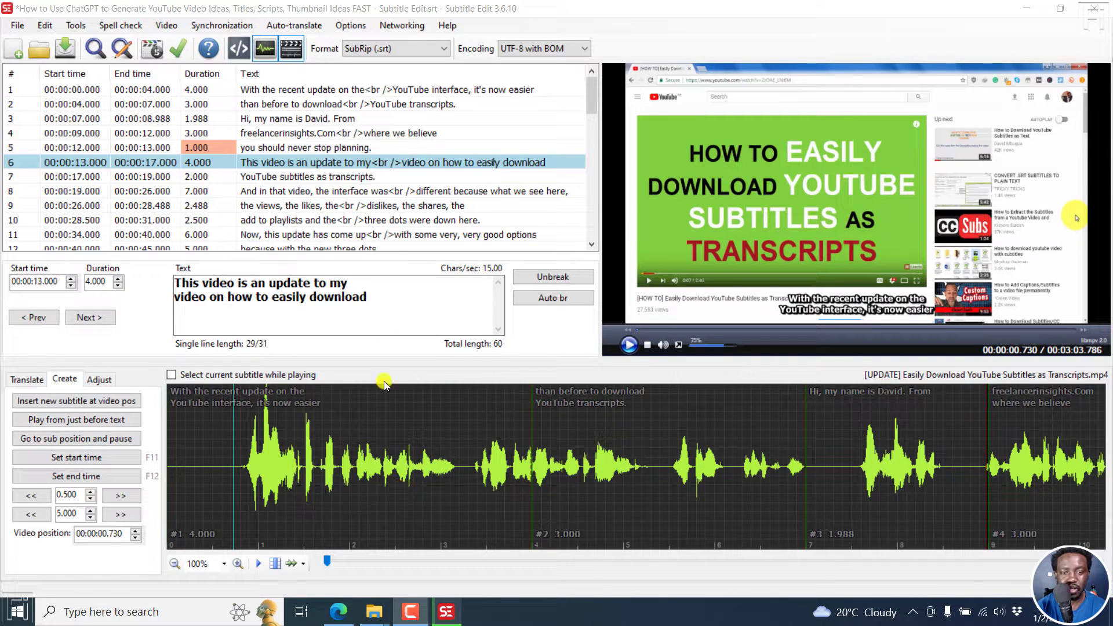
mouse_move(453, 118)
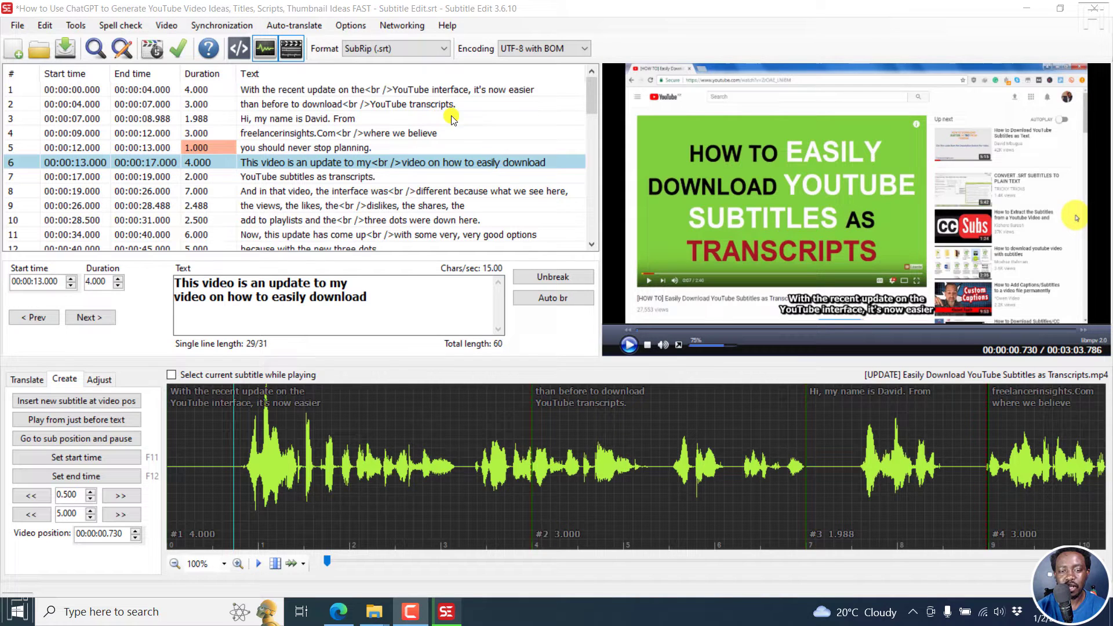
Select all subtitle lines in the list and bring up the Tools menu
click(298, 119)
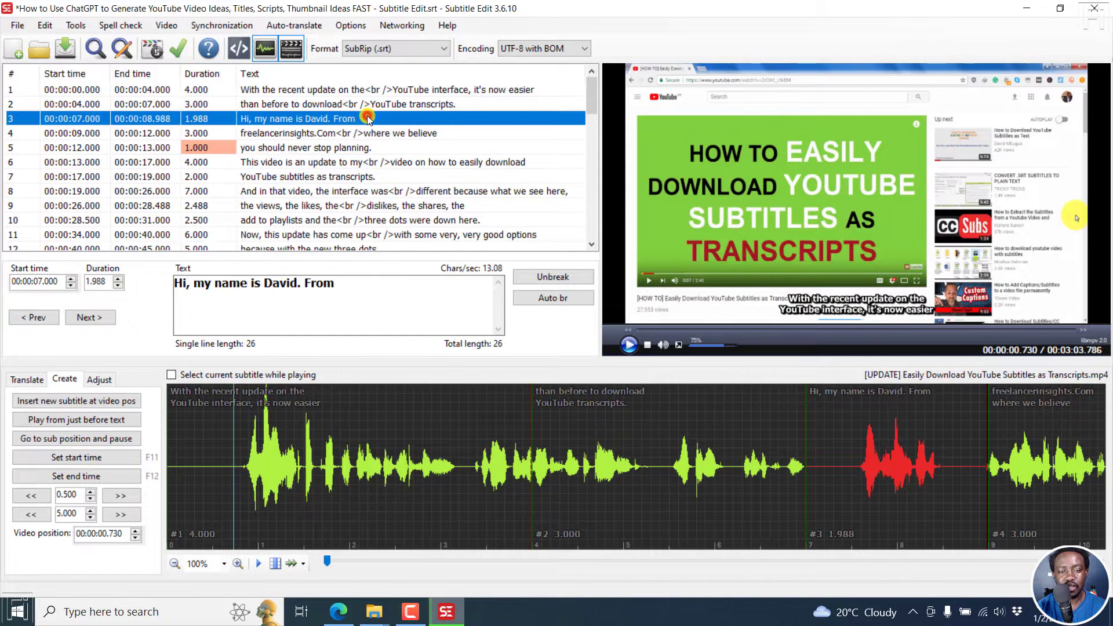
mouse_move(353, 128)
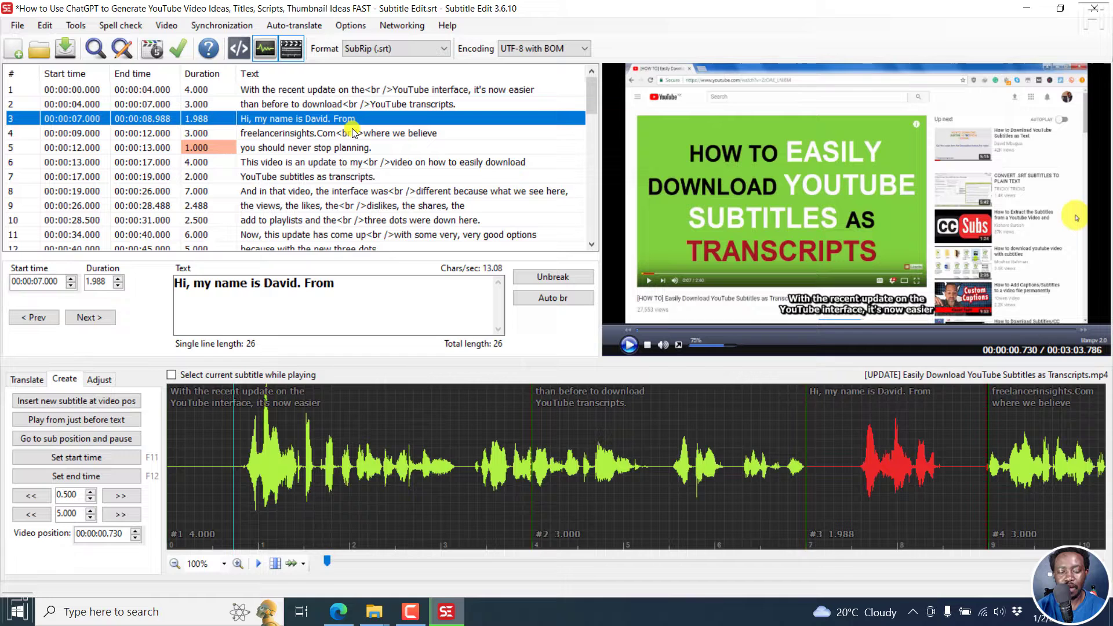
click(285, 90)
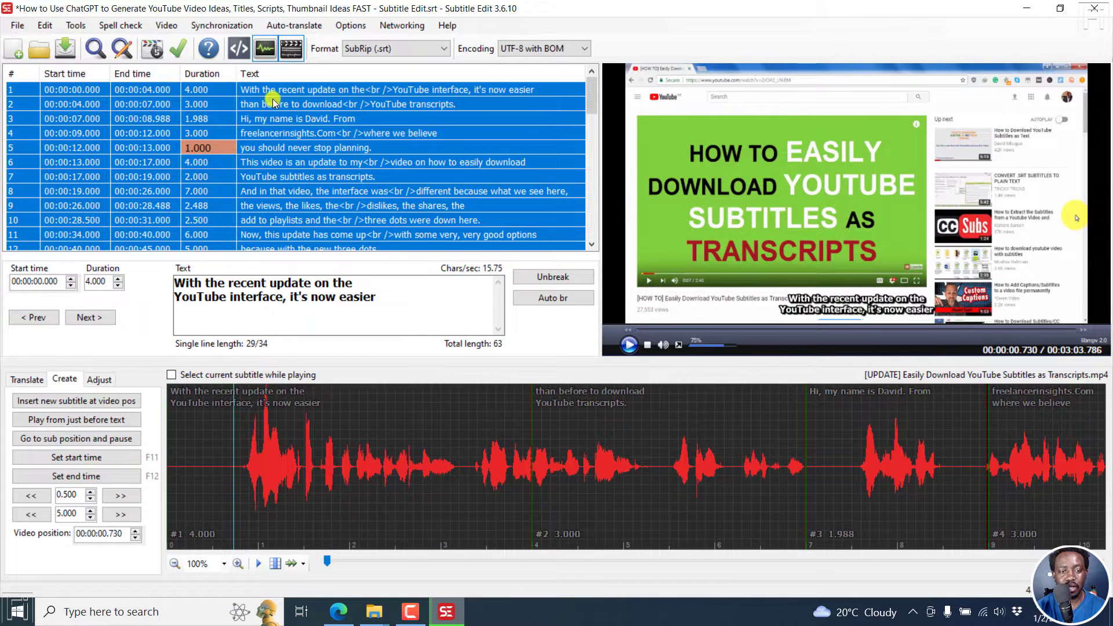
click(75, 25)
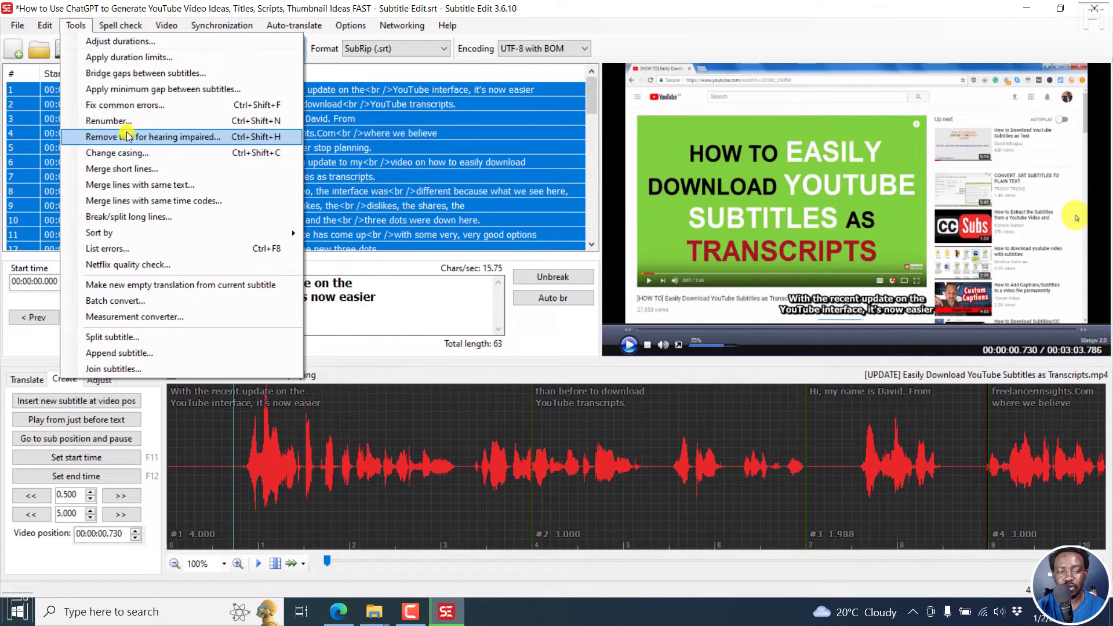
Change the casing of every subtitle line to ALL UPPERCASE
click(117, 152)
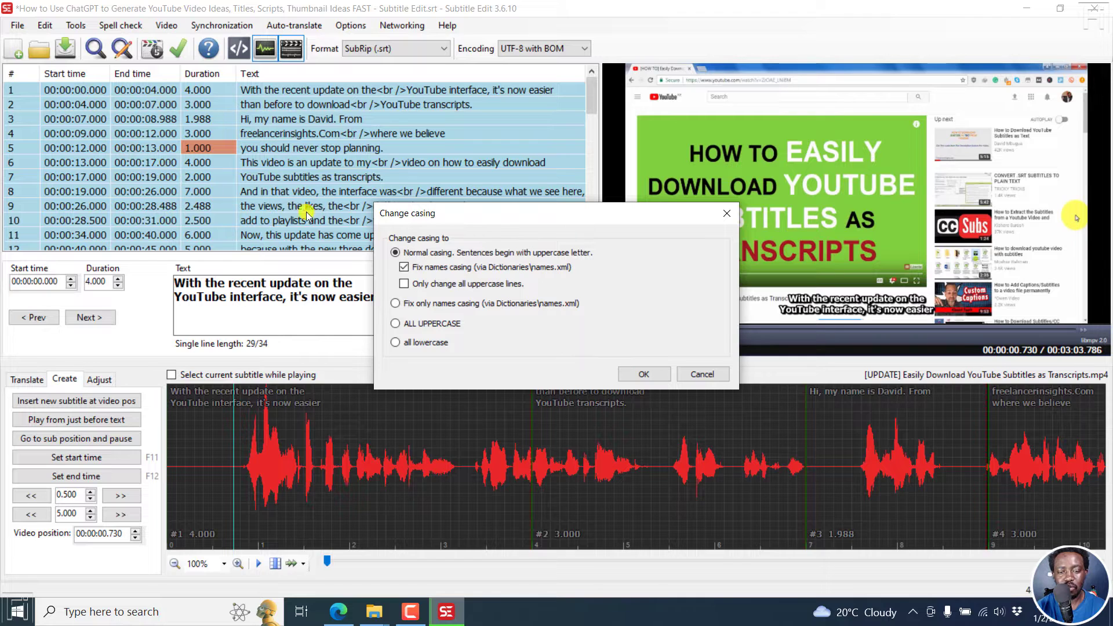
mouse_move(469, 245)
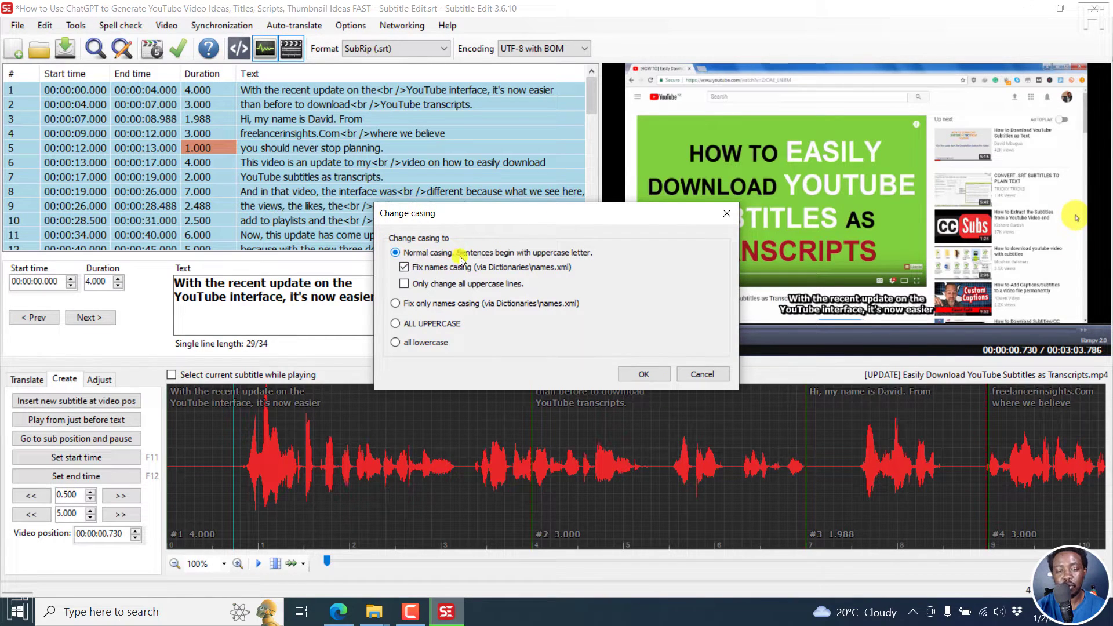
mouse_move(568, 257)
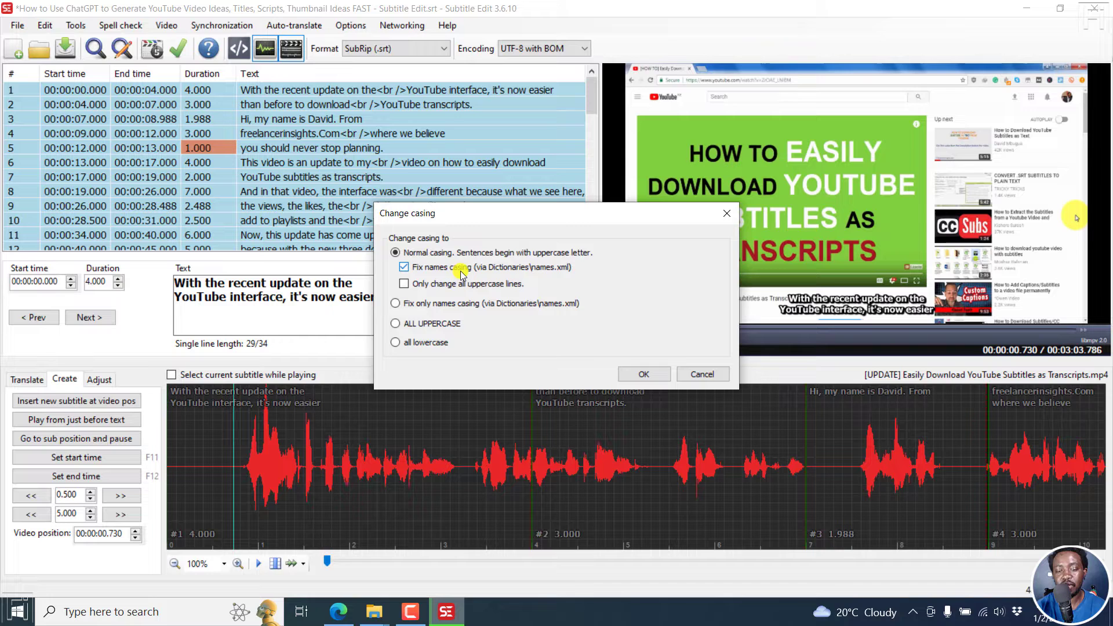
mouse_move(556, 276)
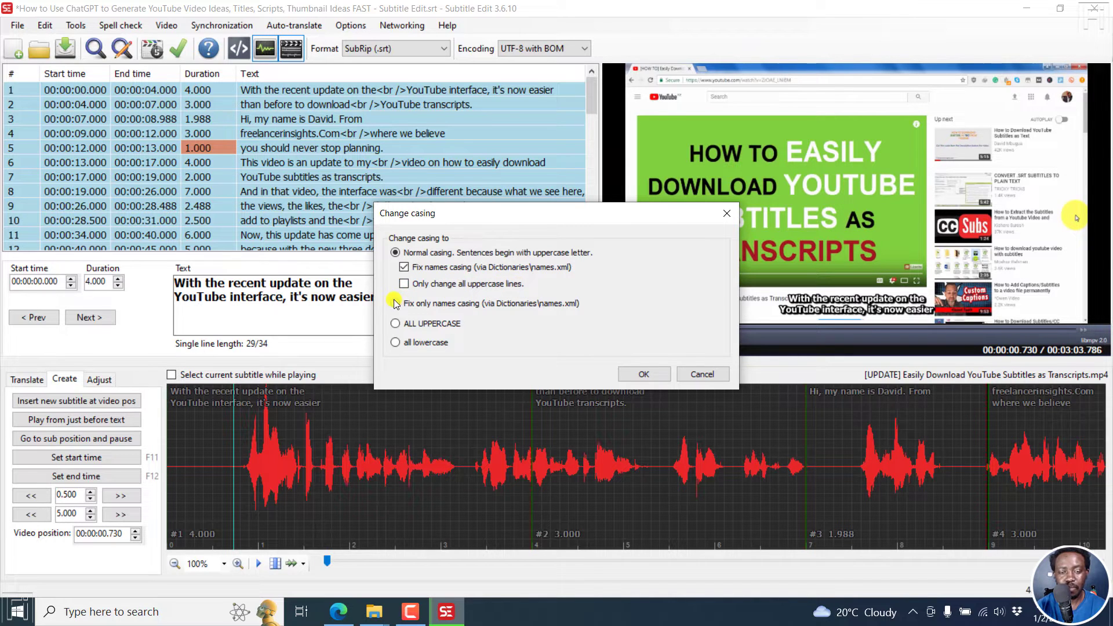
mouse_move(571, 303)
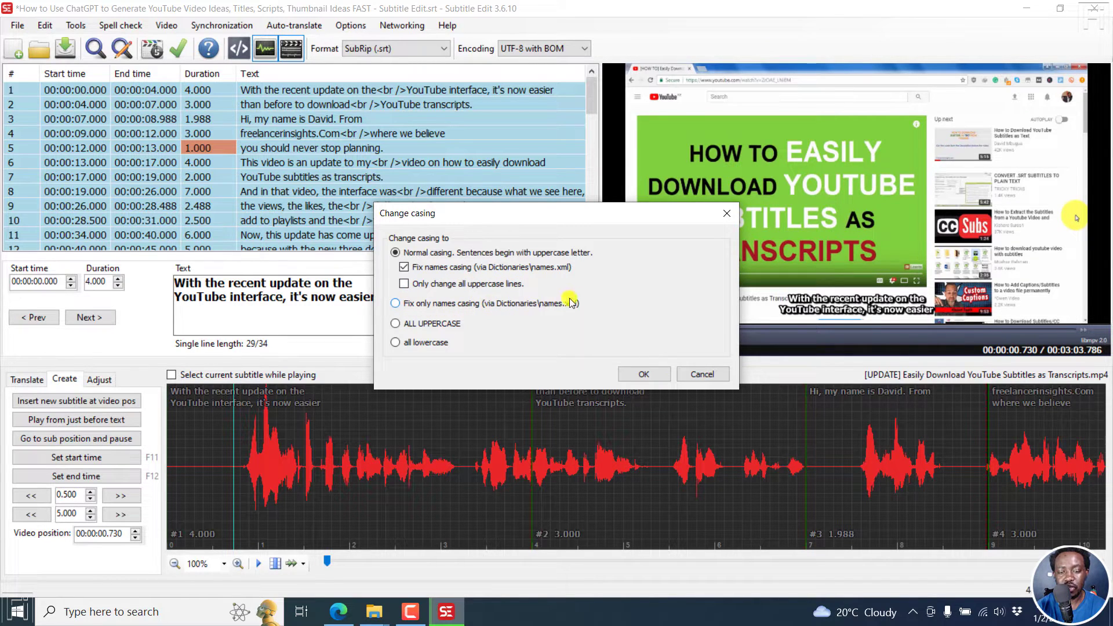
mouse_move(386, 325)
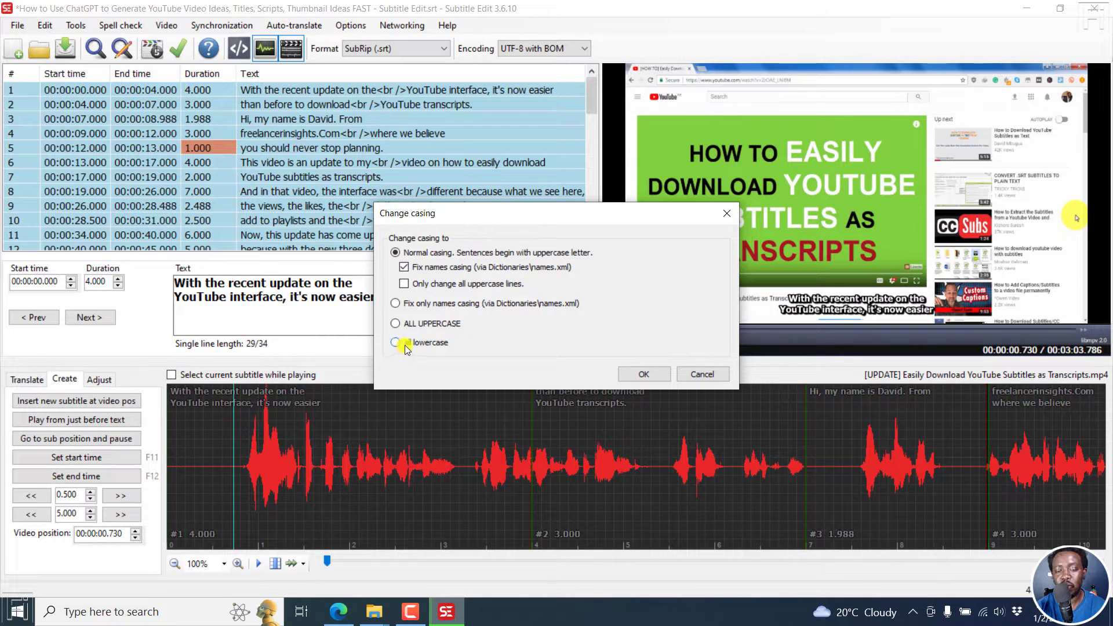
click(395, 323)
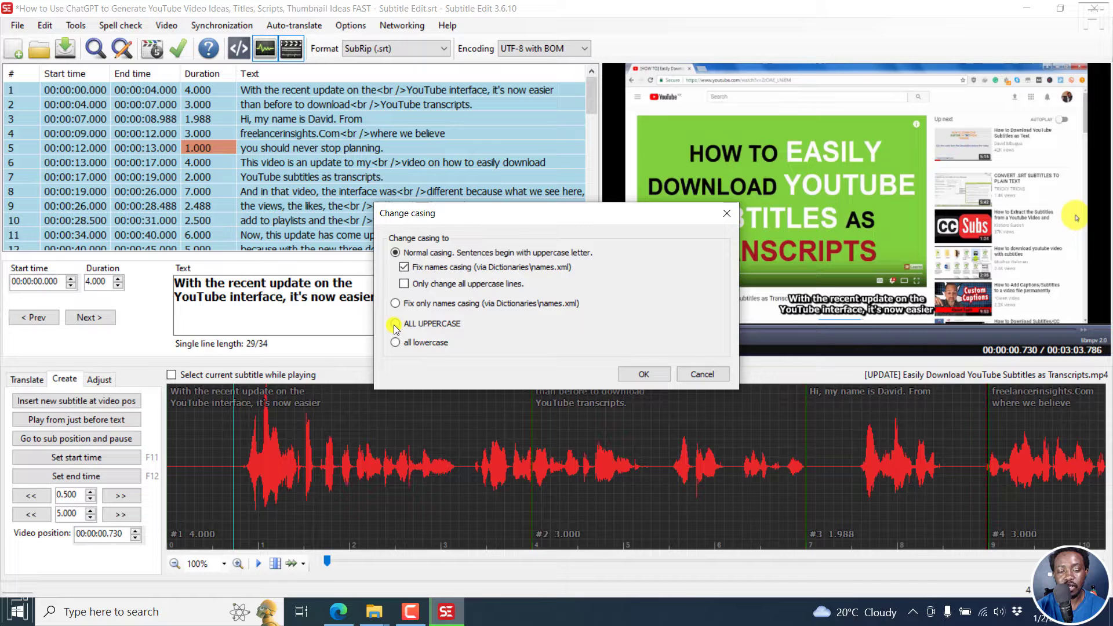
click(395, 324)
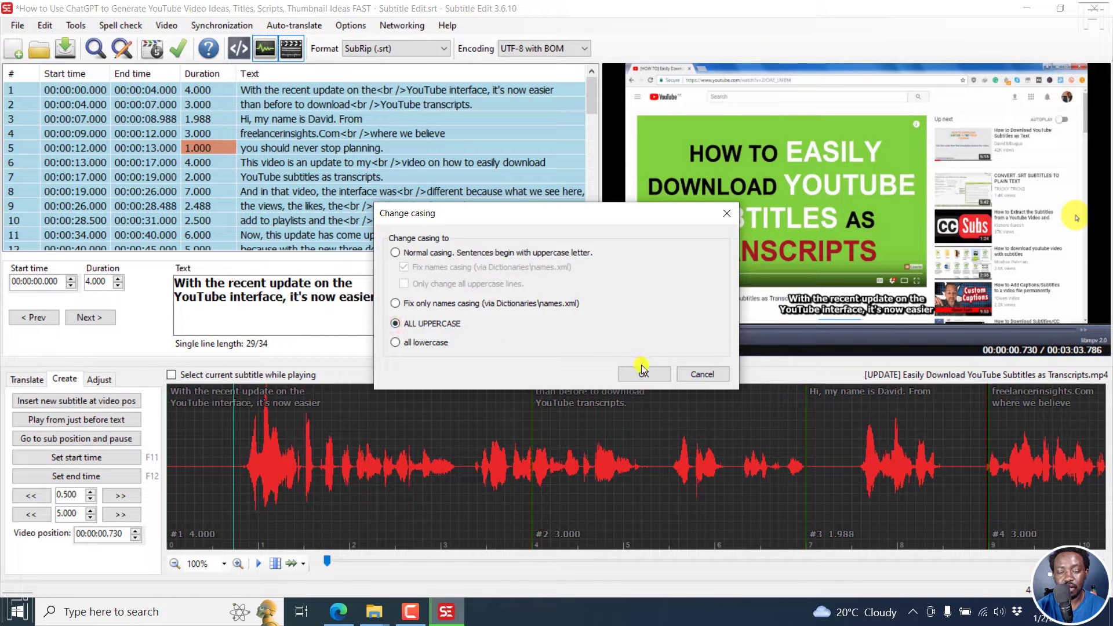
click(643, 374)
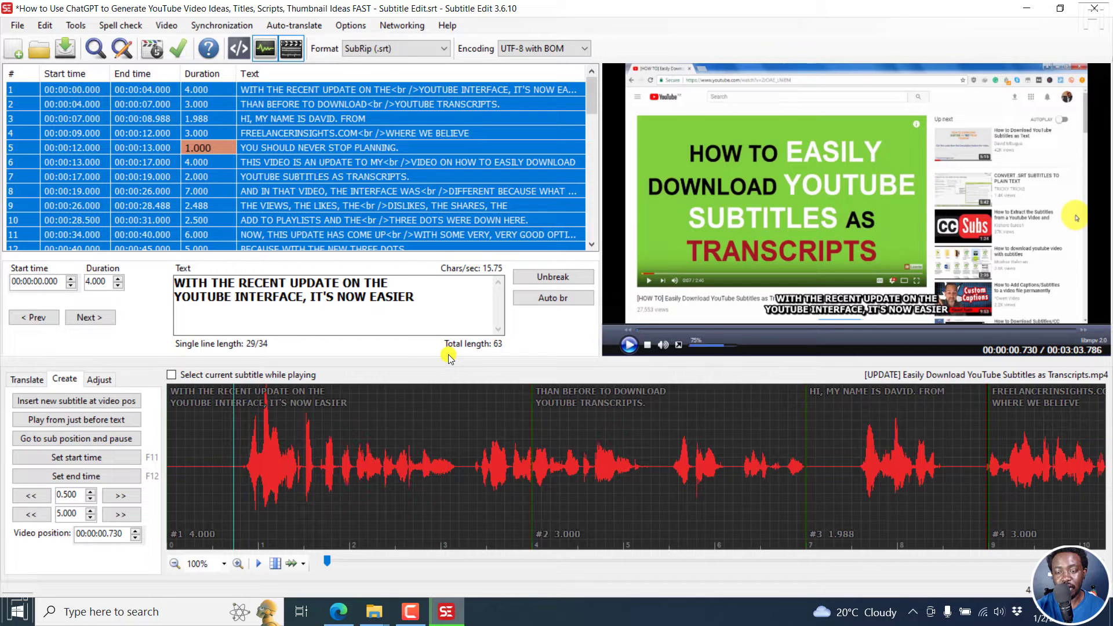
mouse_move(548, 417)
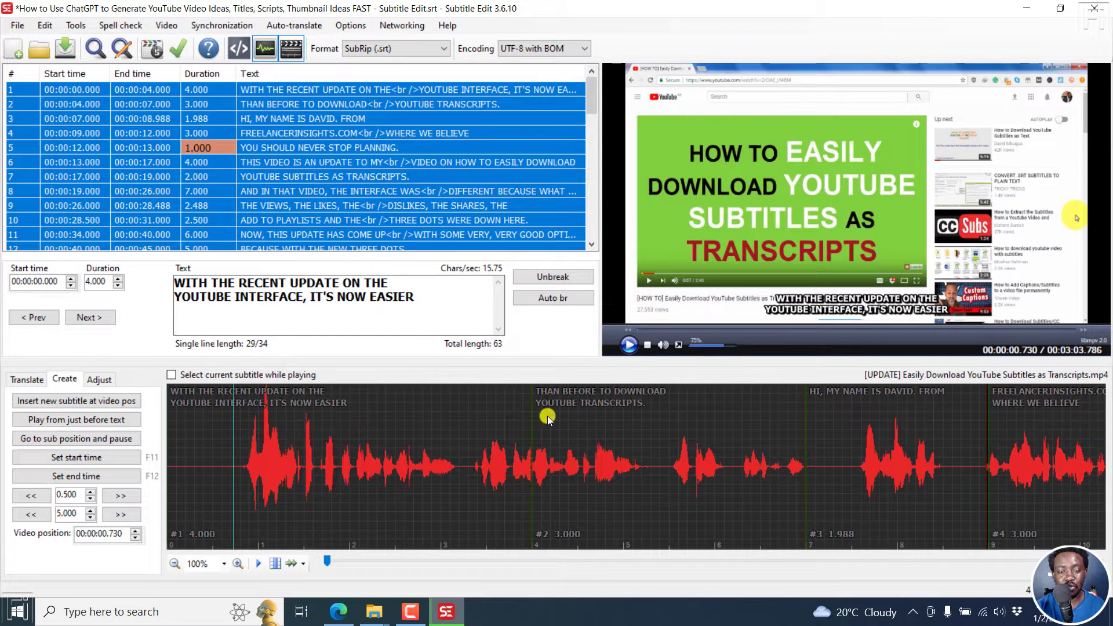
Open the Video menu
click(167, 25)
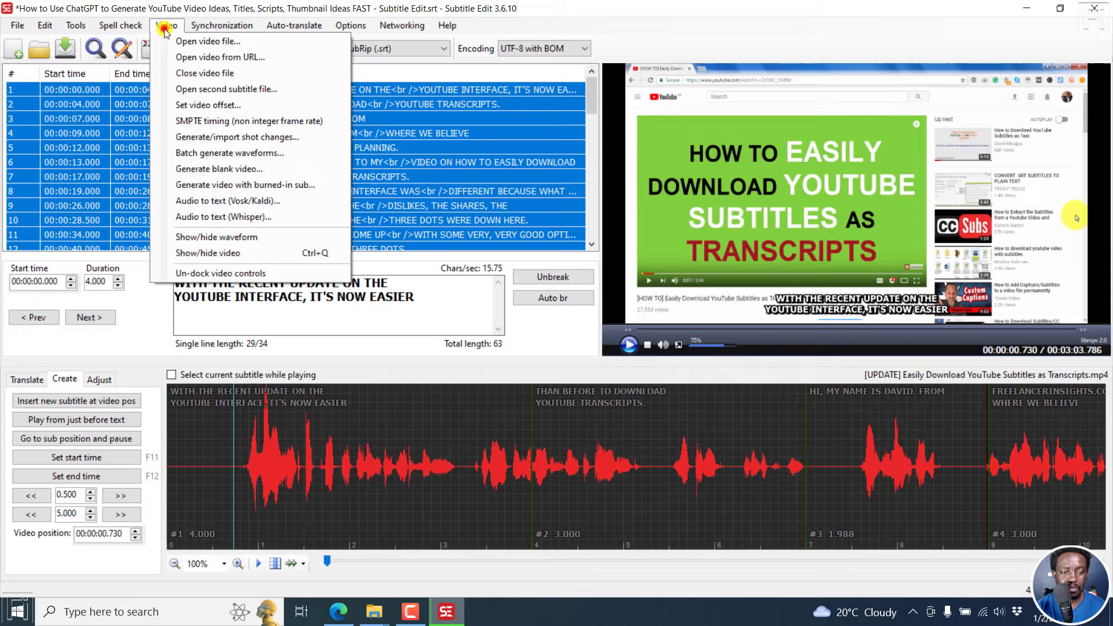
mouse_move(277, 171)
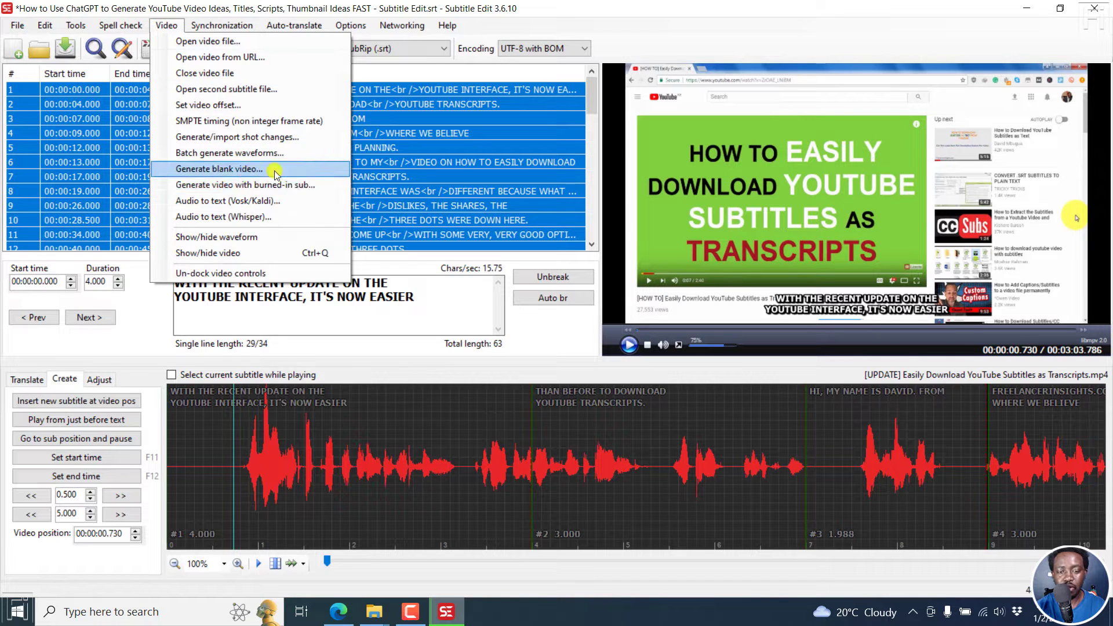
Open the burned-in subtitle generator and preview the uppercase captions at 1280x720
click(245, 184)
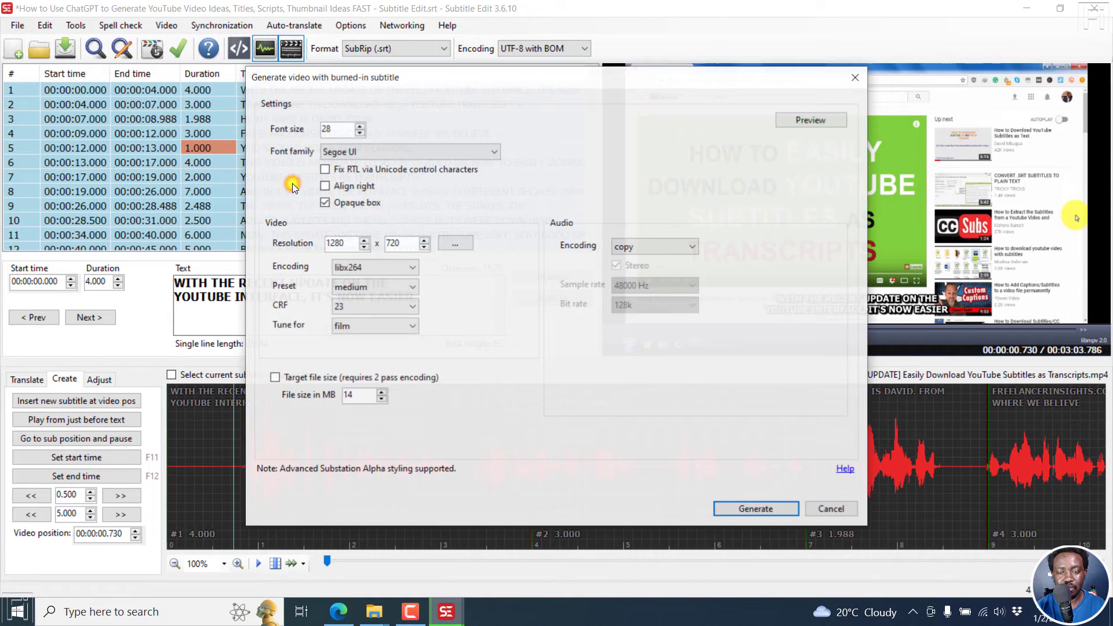
mouse_move(343, 107)
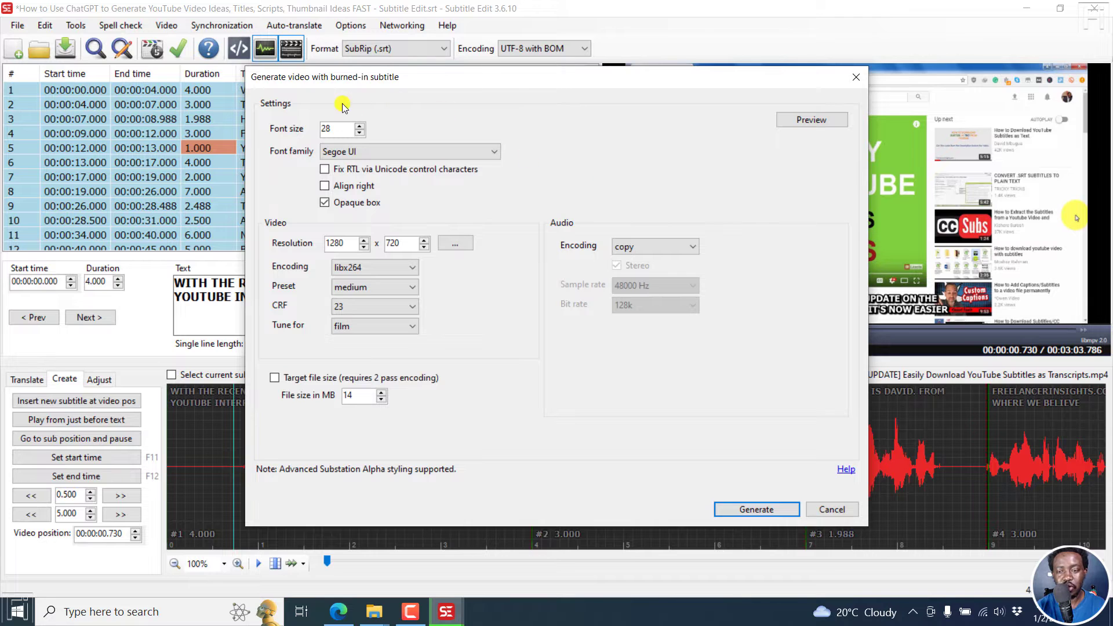
mouse_move(733, 114)
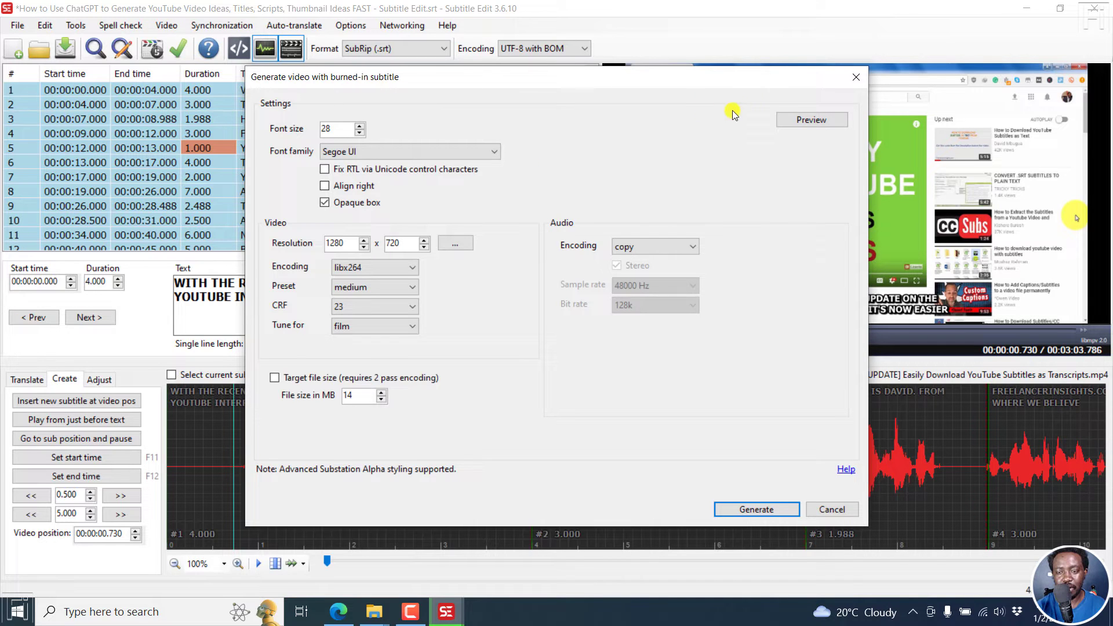
click(810, 120)
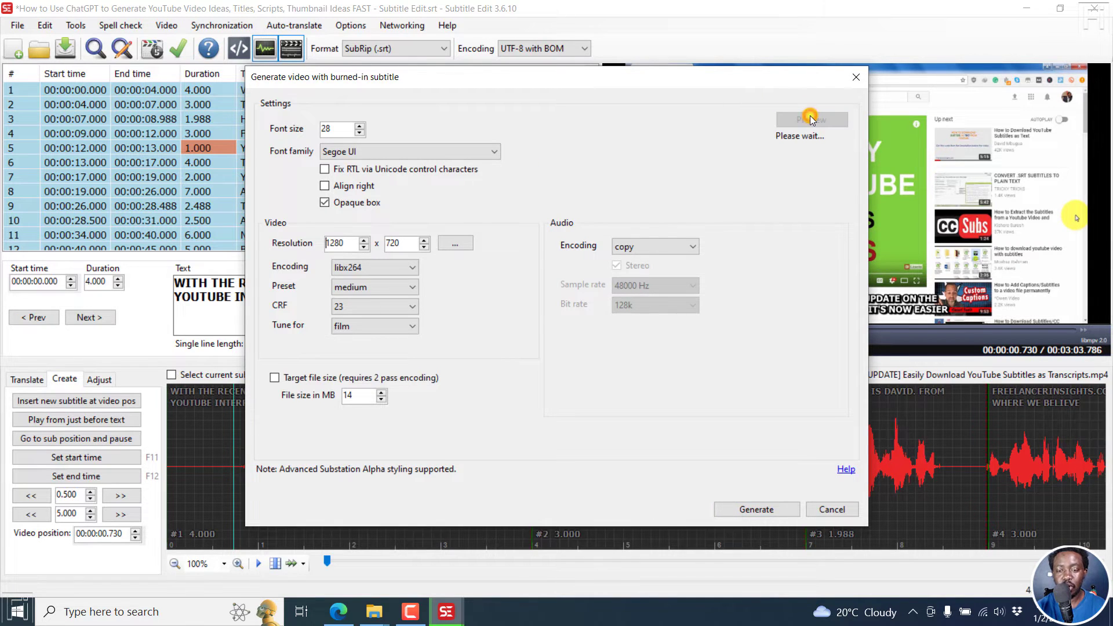
click(755, 509)
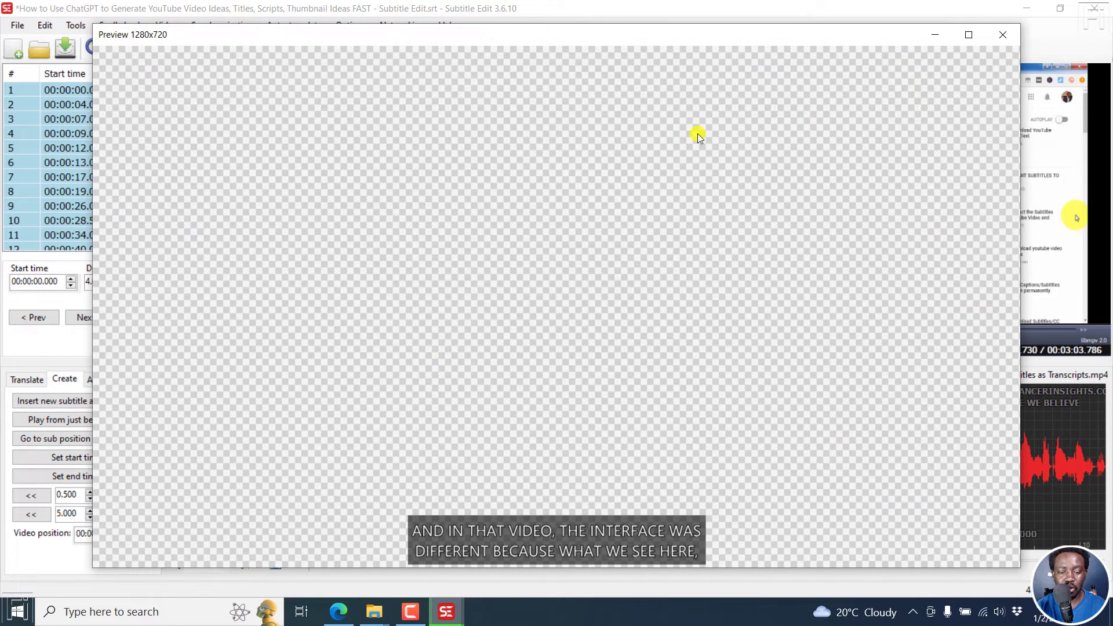
mouse_move(999, 69)
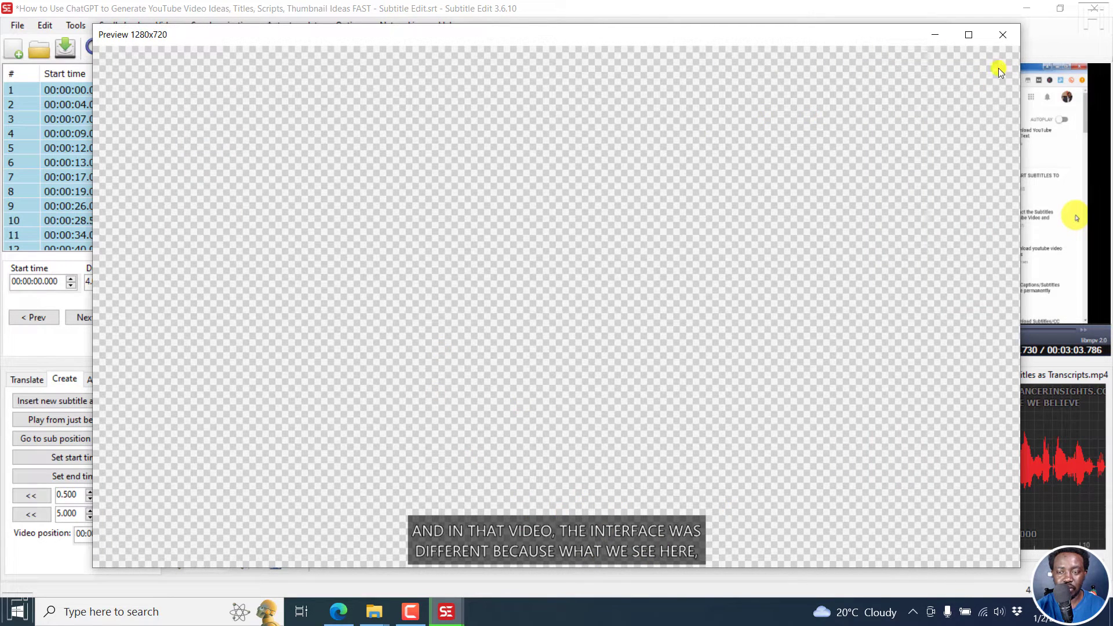
click(1002, 34)
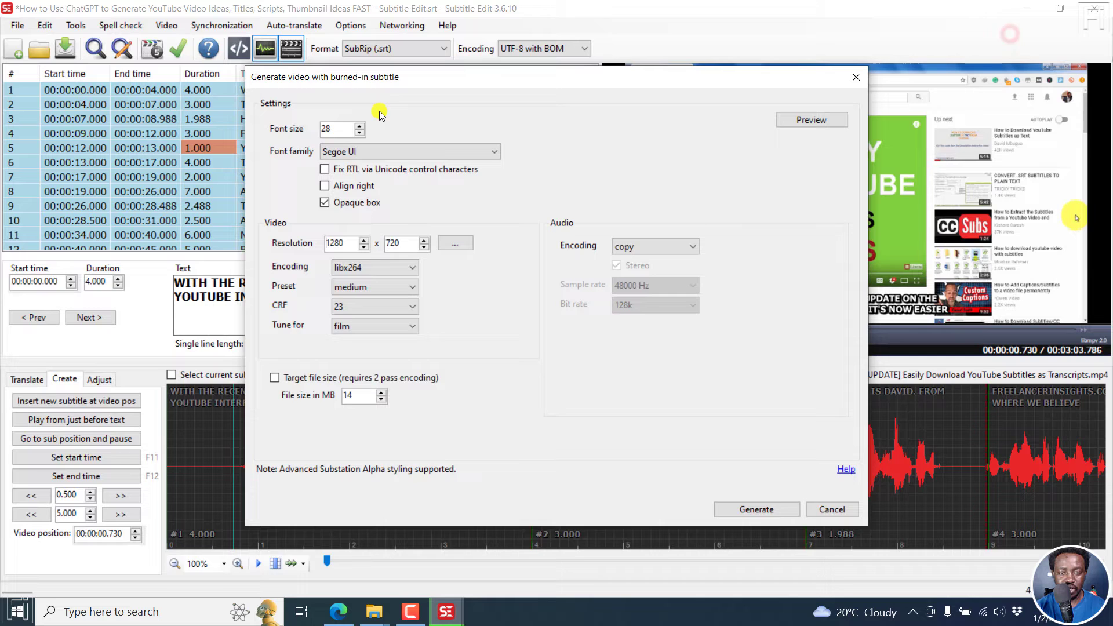
Set the subtitle font size to 40 with Verdana, and preview the result
triple_click(340, 129)
text(40)
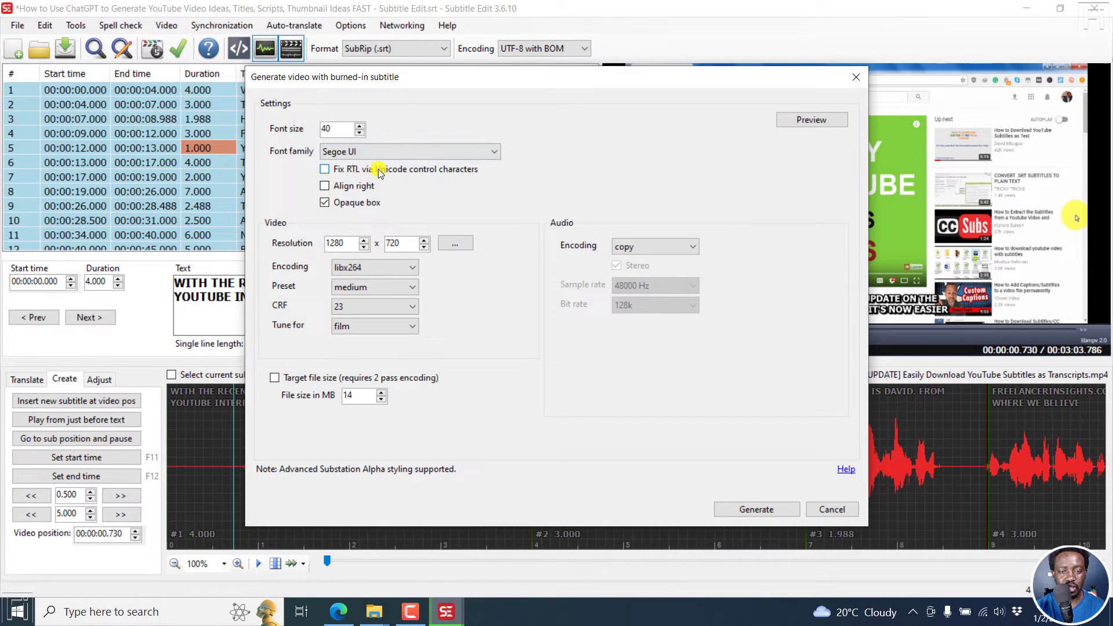
click(497, 151)
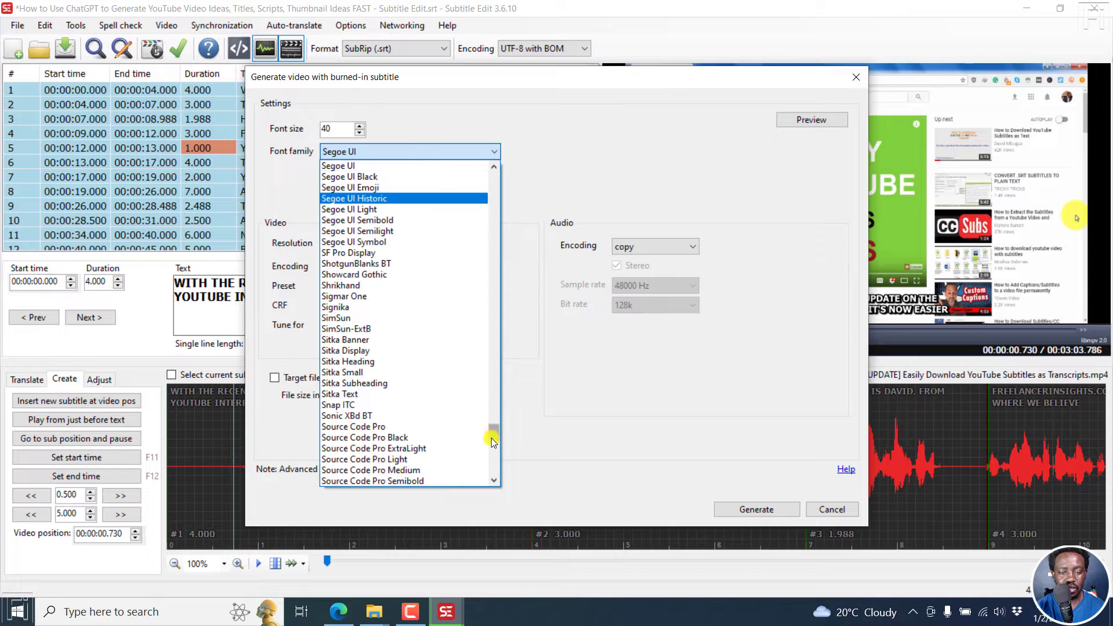
scroll(down, 3)
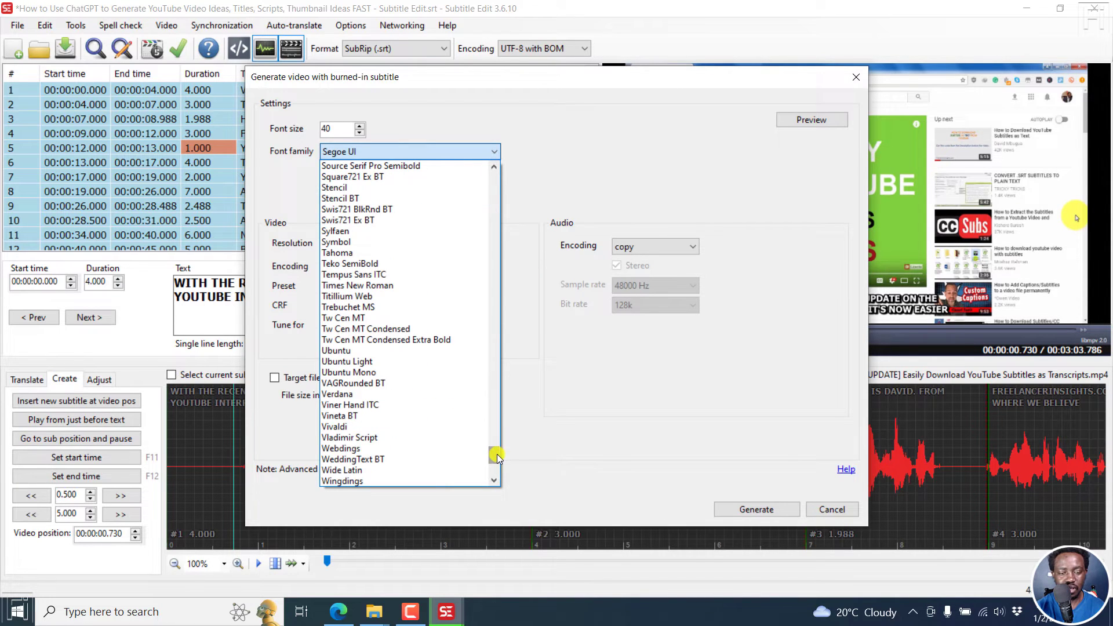
click(337, 395)
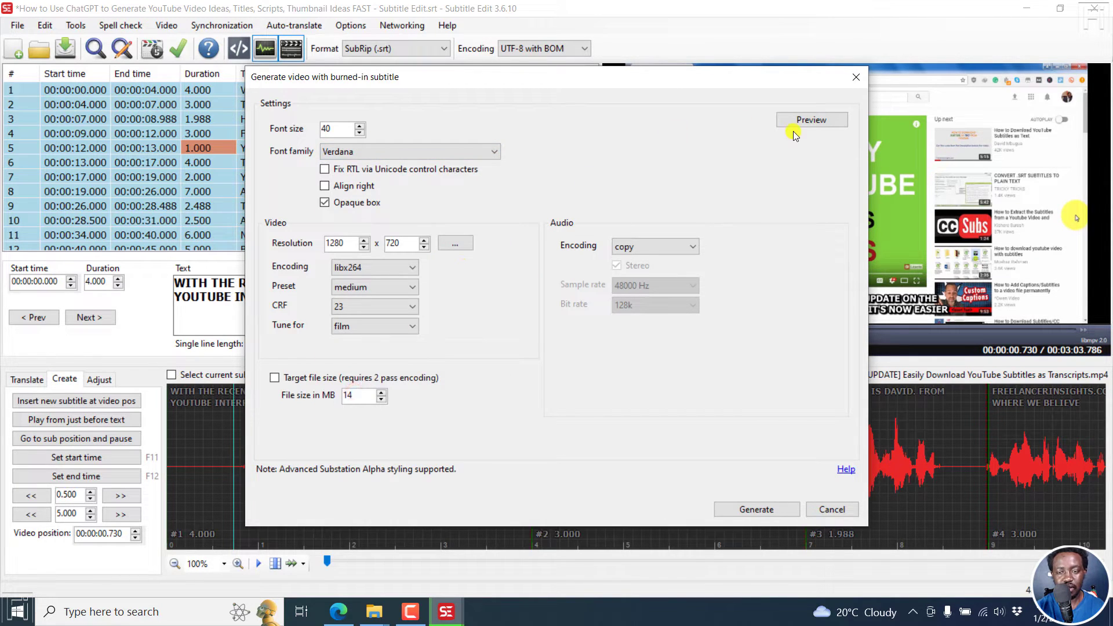
click(811, 119)
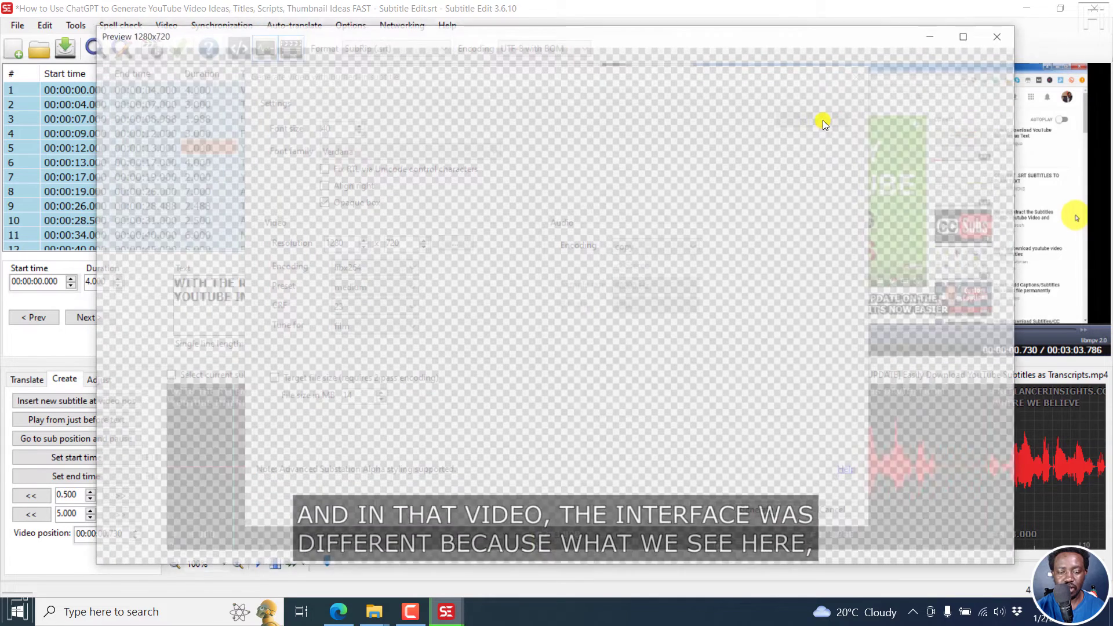
click(996, 36)
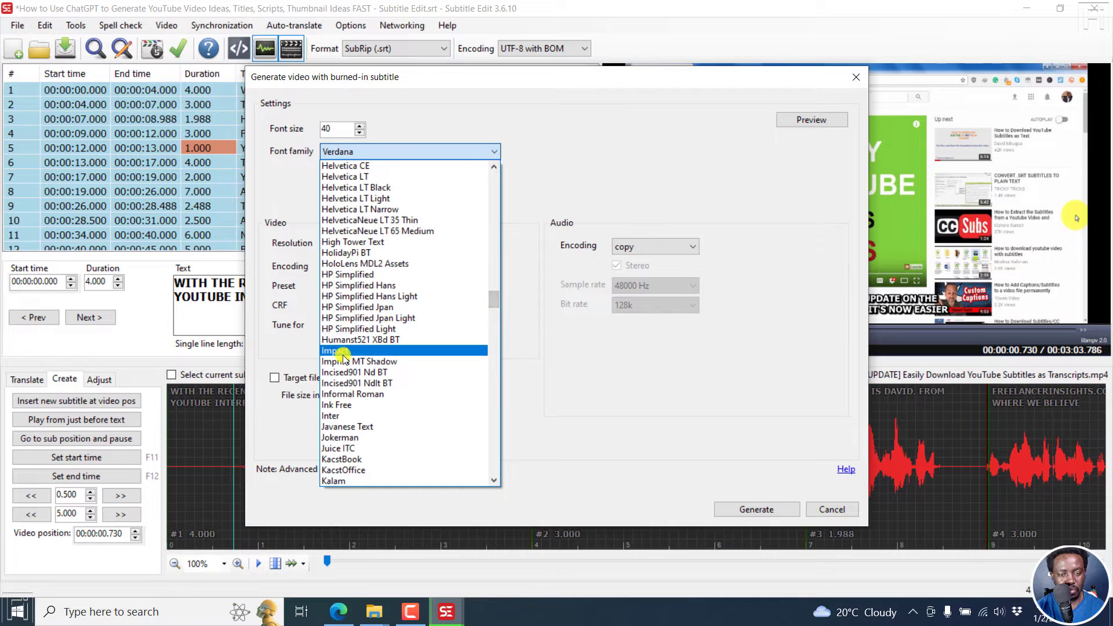
Switch the subtitle font to Impact and check its preview
click(348, 350)
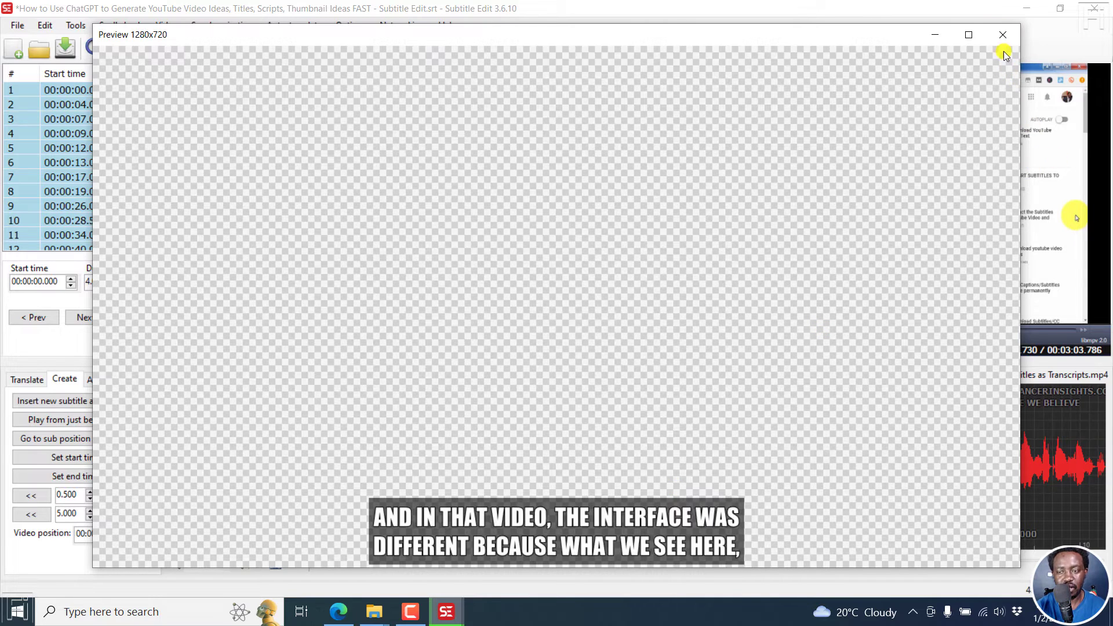
click(1002, 35)
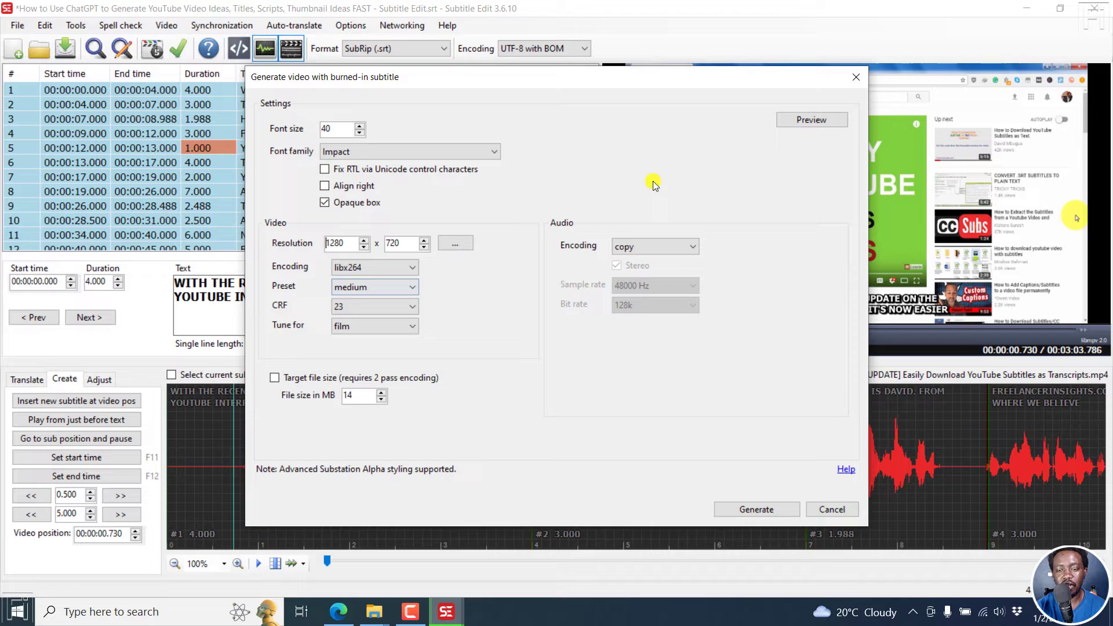
mouse_move(582, 456)
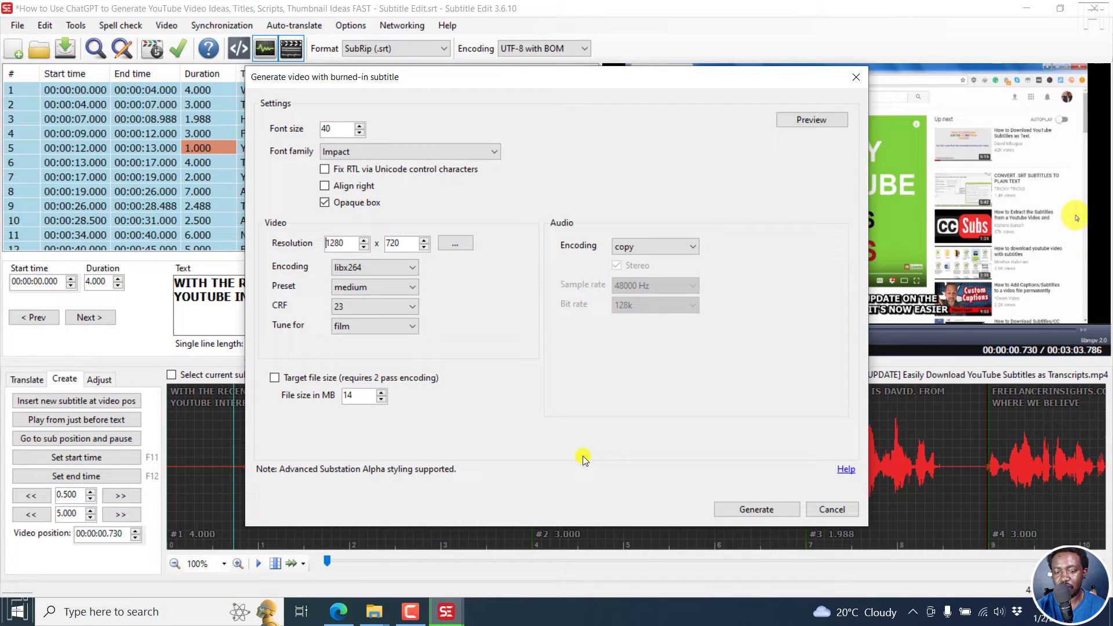
mouse_move(494, 374)
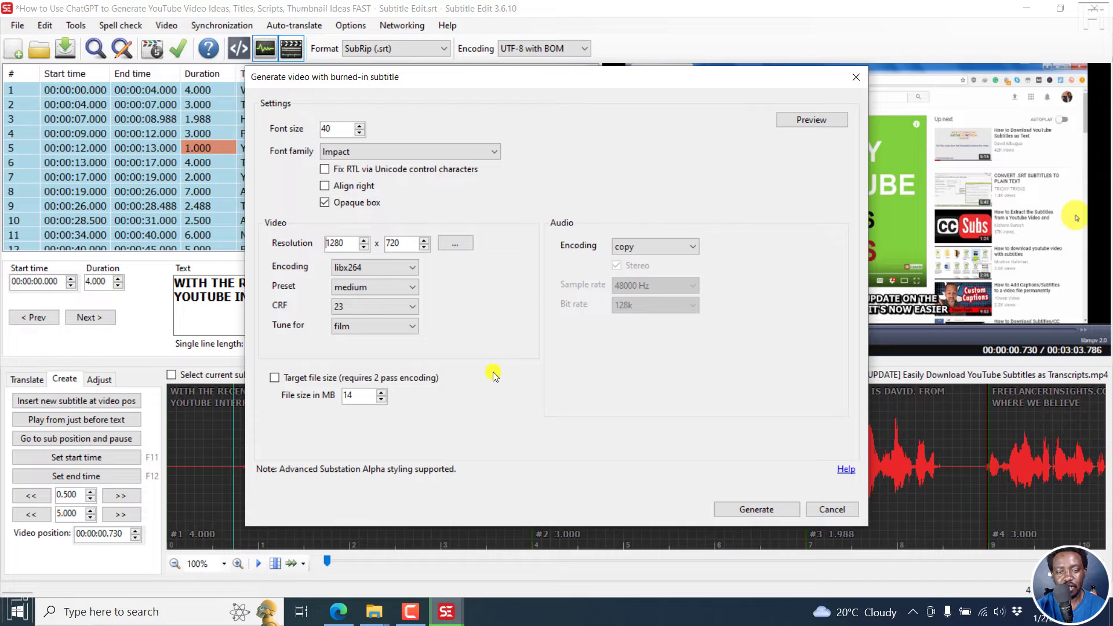
mouse_move(411, 148)
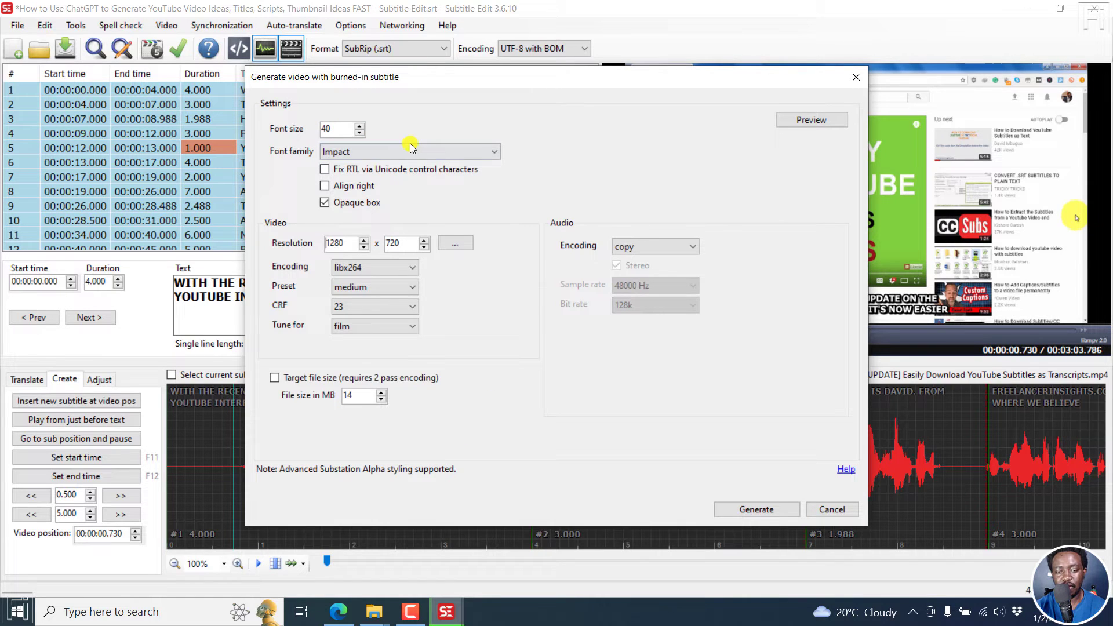
mouse_move(373, 215)
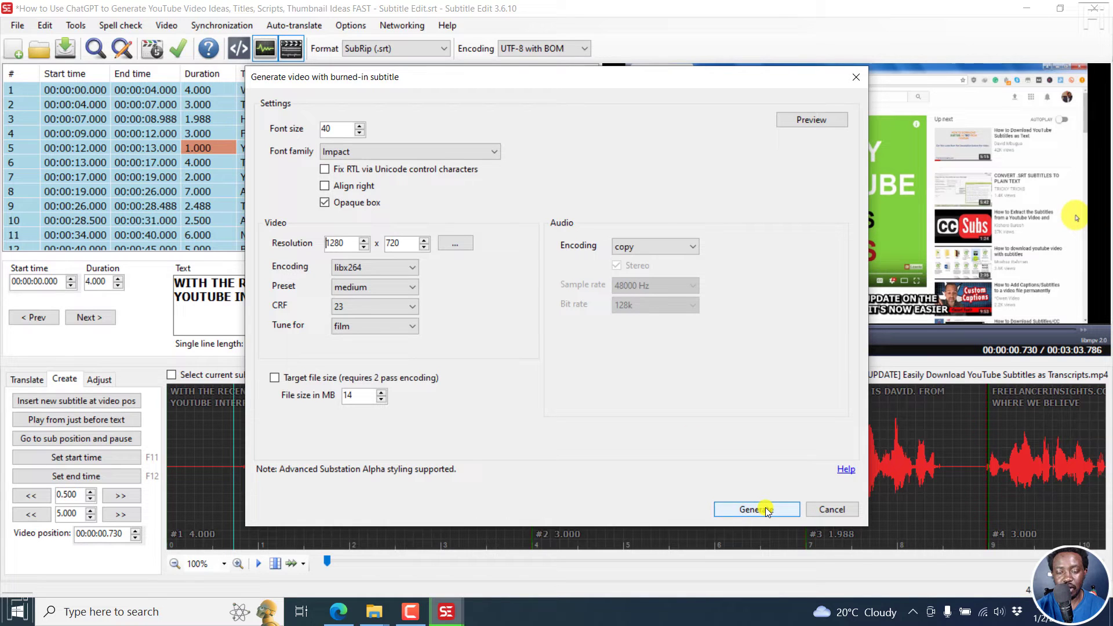
Generate the burned-in MP4, saving it with a '-2' filename suffix
click(756, 509)
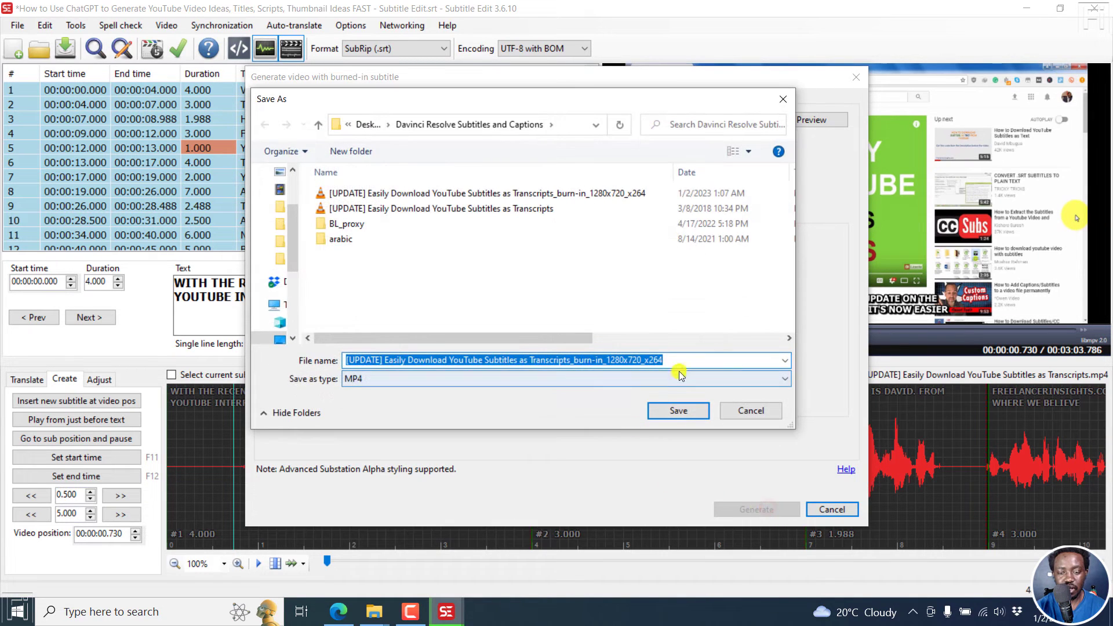
text(-2)
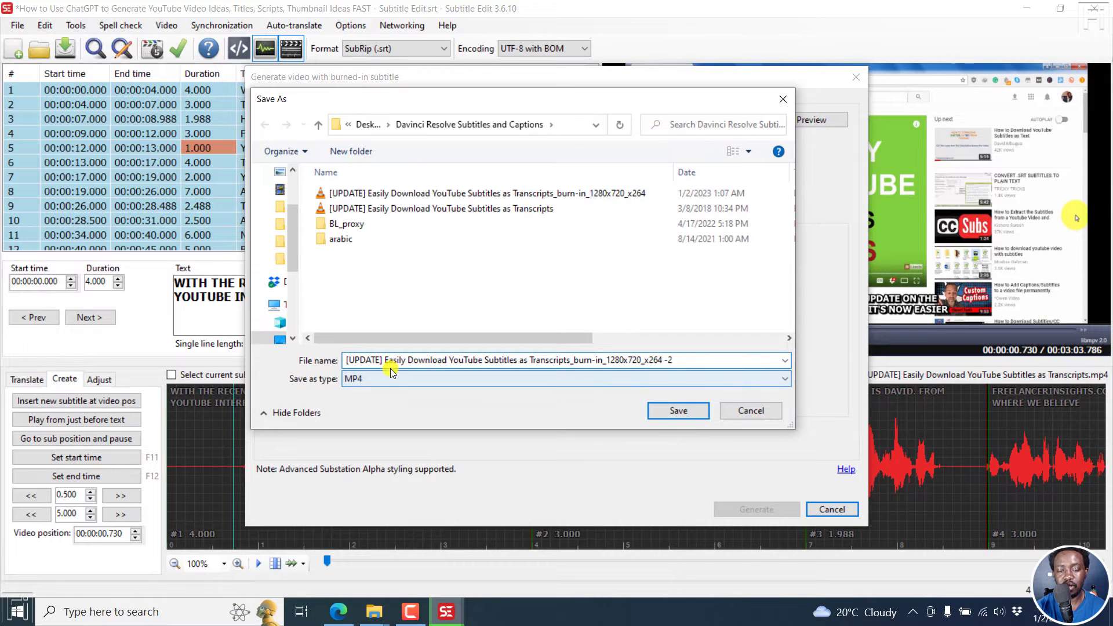
click(560, 360)
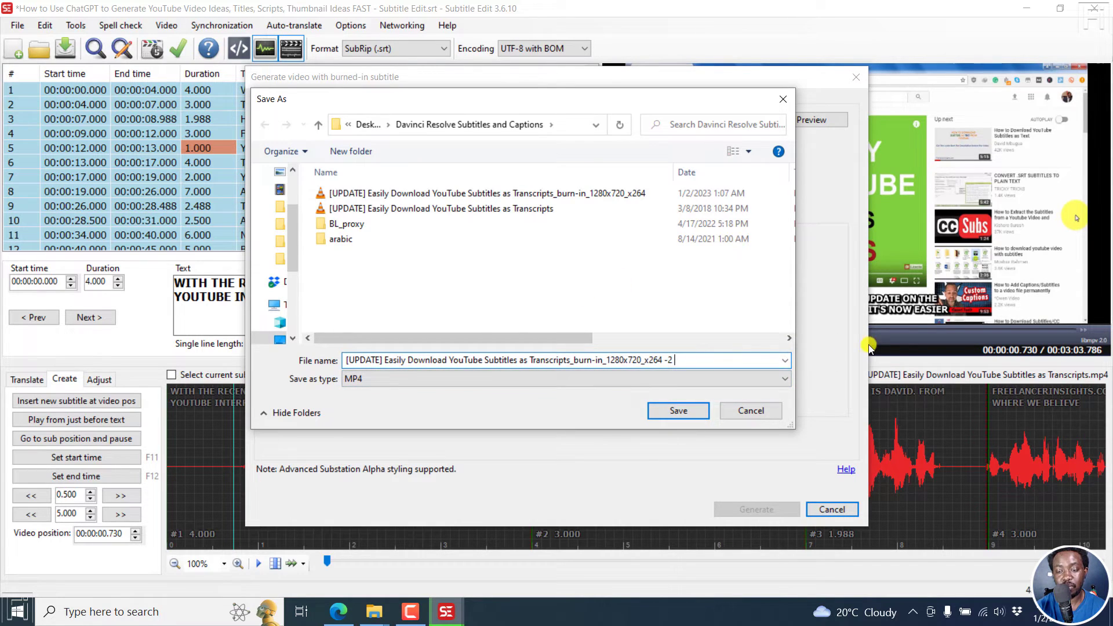
click(677, 411)
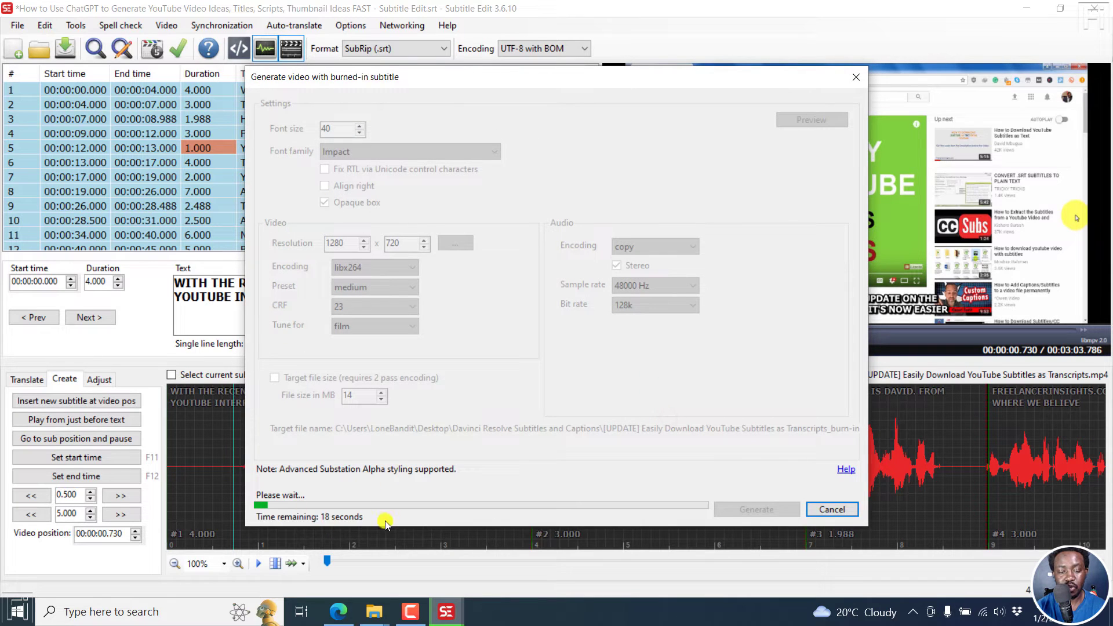
mouse_move(453, 493)
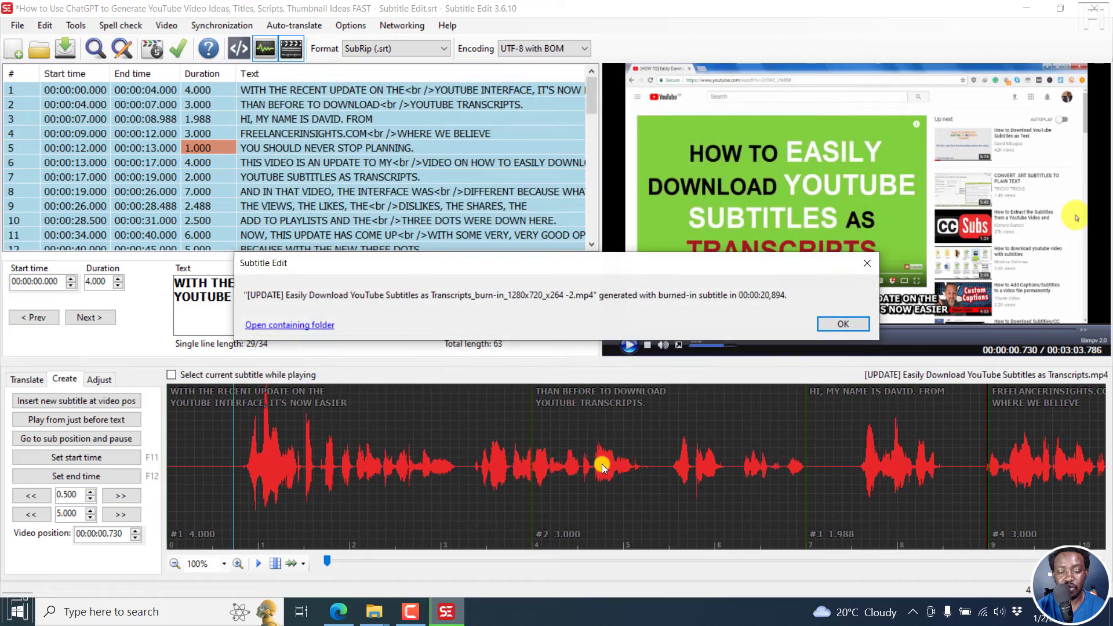
Open the '-2' MP4 from its folder in VLC and skip ahead in playback
click(842, 323)
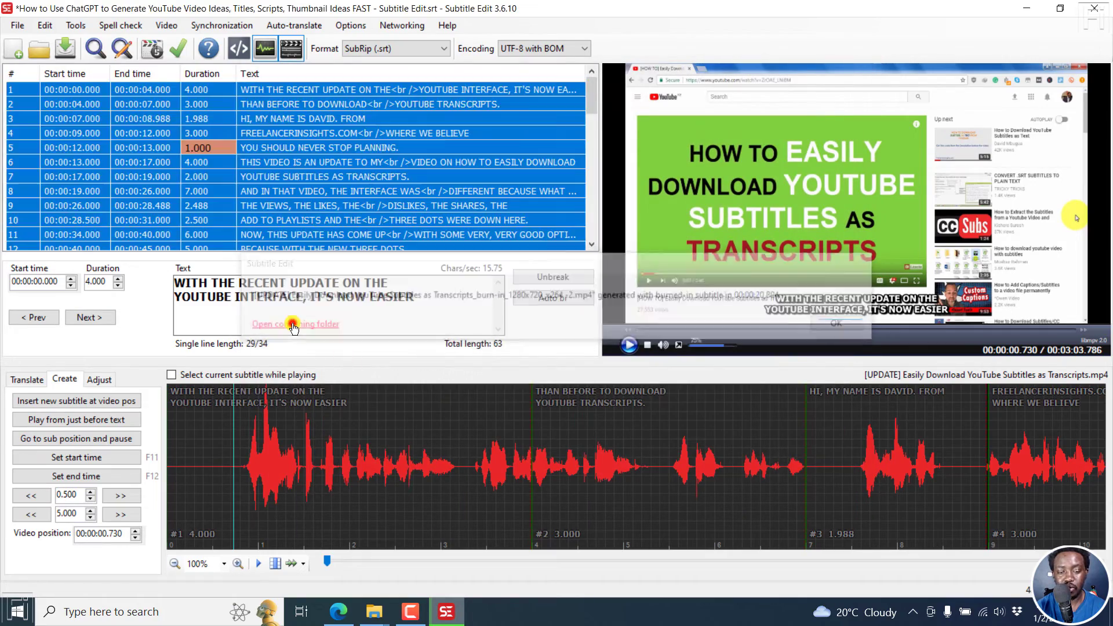
click(294, 324)
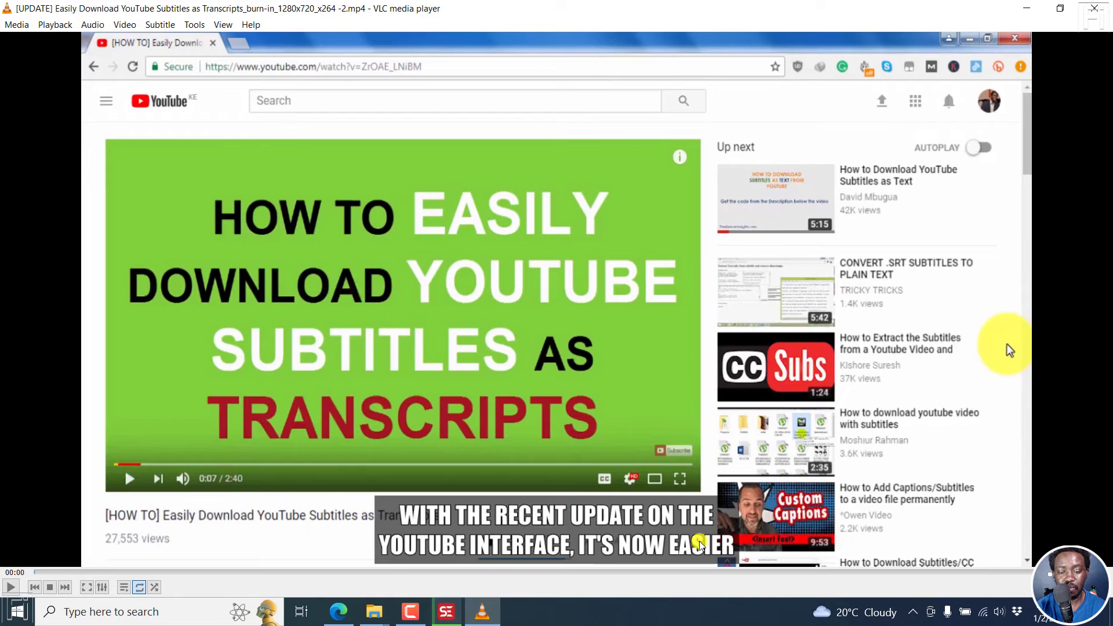
mouse_move(475, 523)
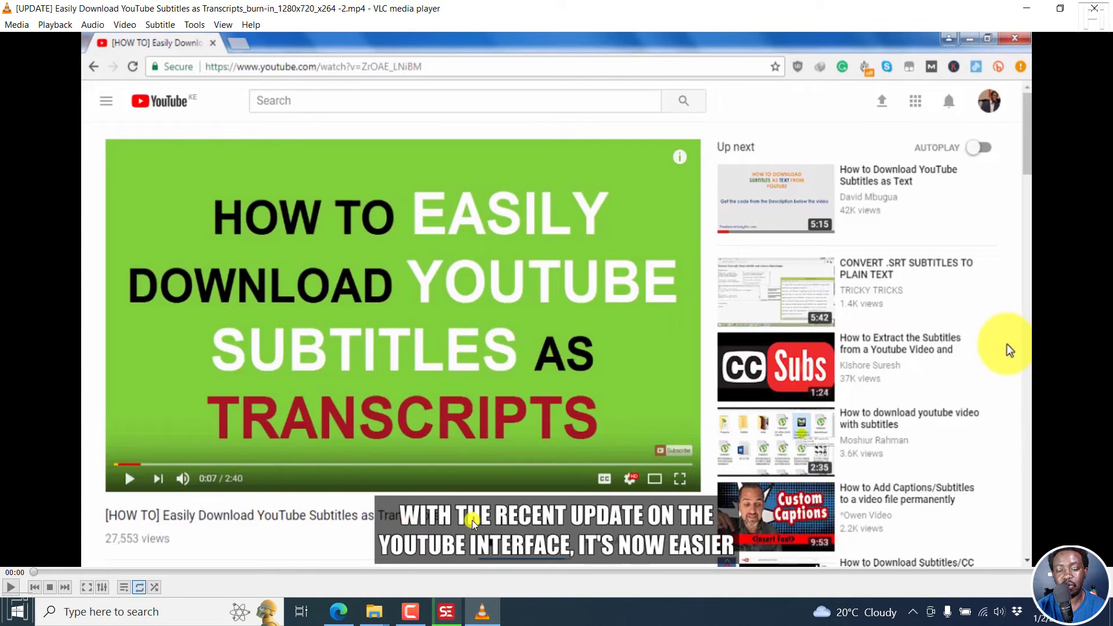
mouse_move(383, 532)
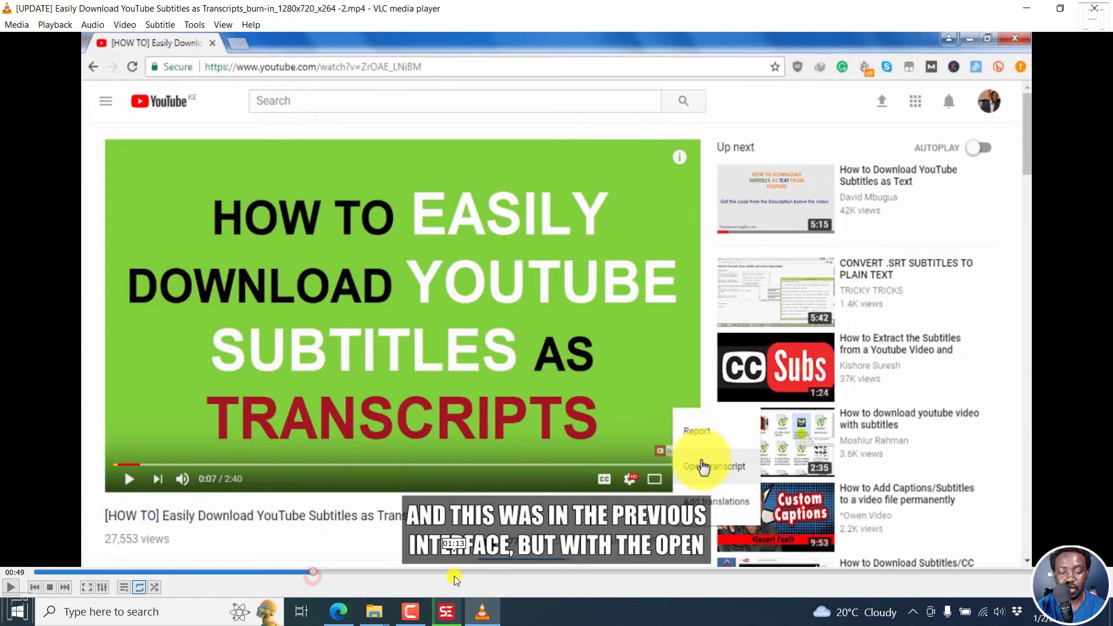
click(714, 465)
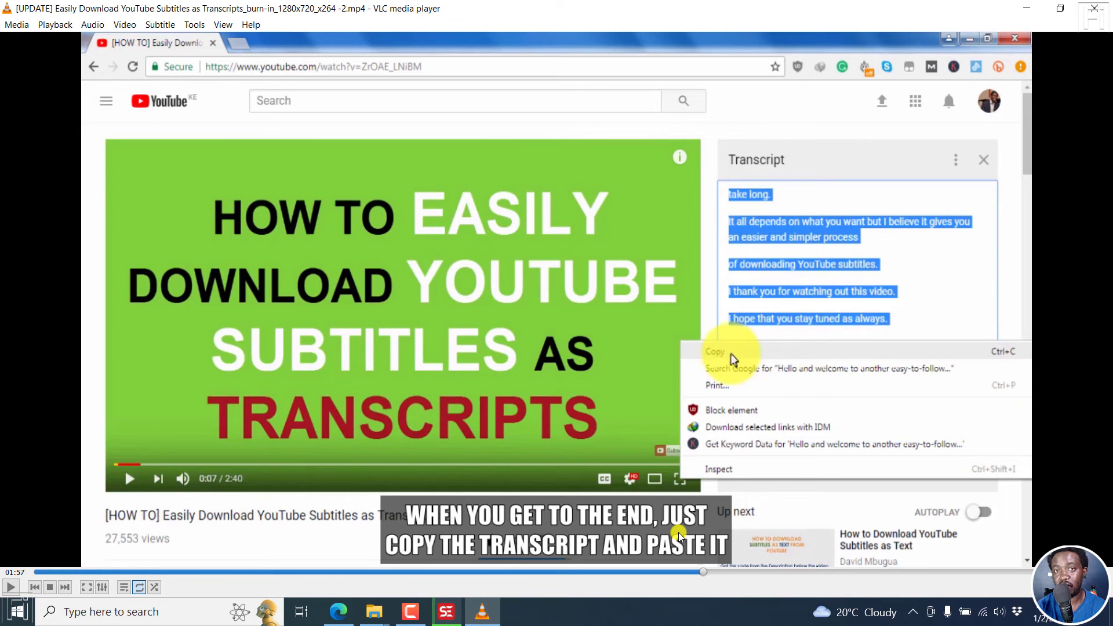
mouse_move(993, 67)
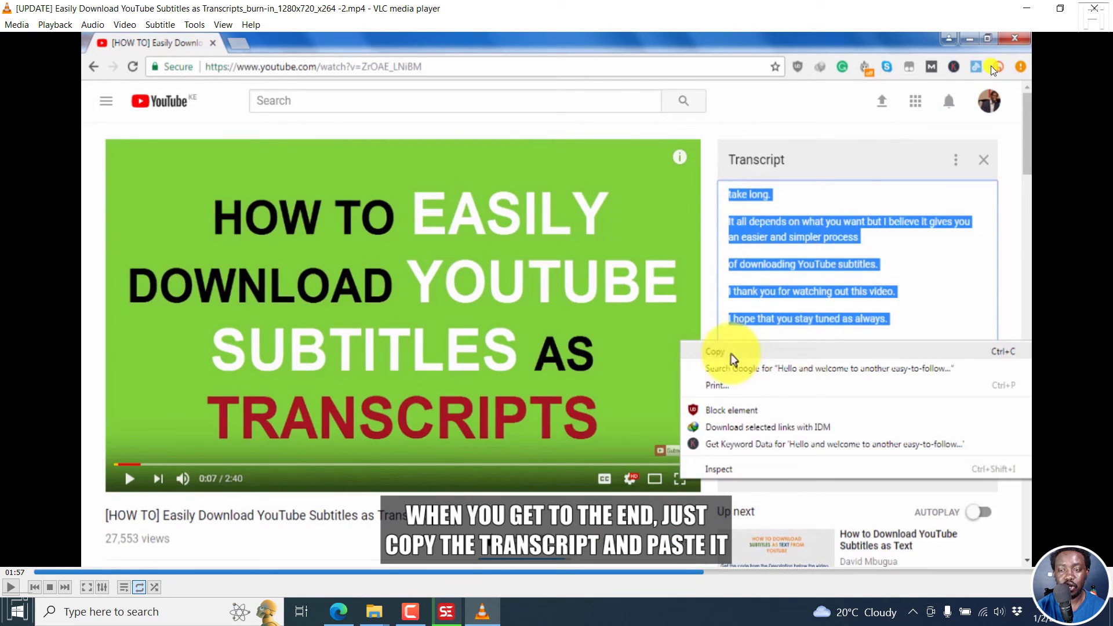